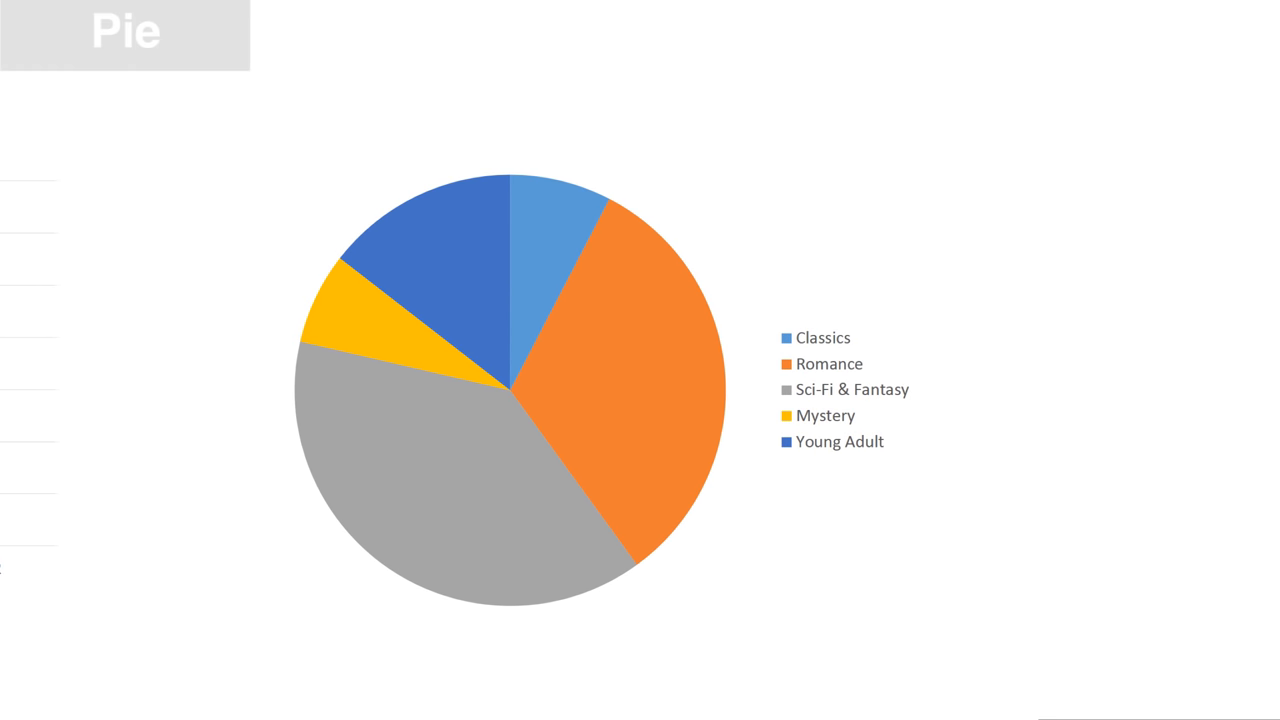
- Insert a 3-D Clustered Column chart from the Insert tab onto the Monthly Sales slide
{"action": "left_click", "coordinate": [124, 34]}
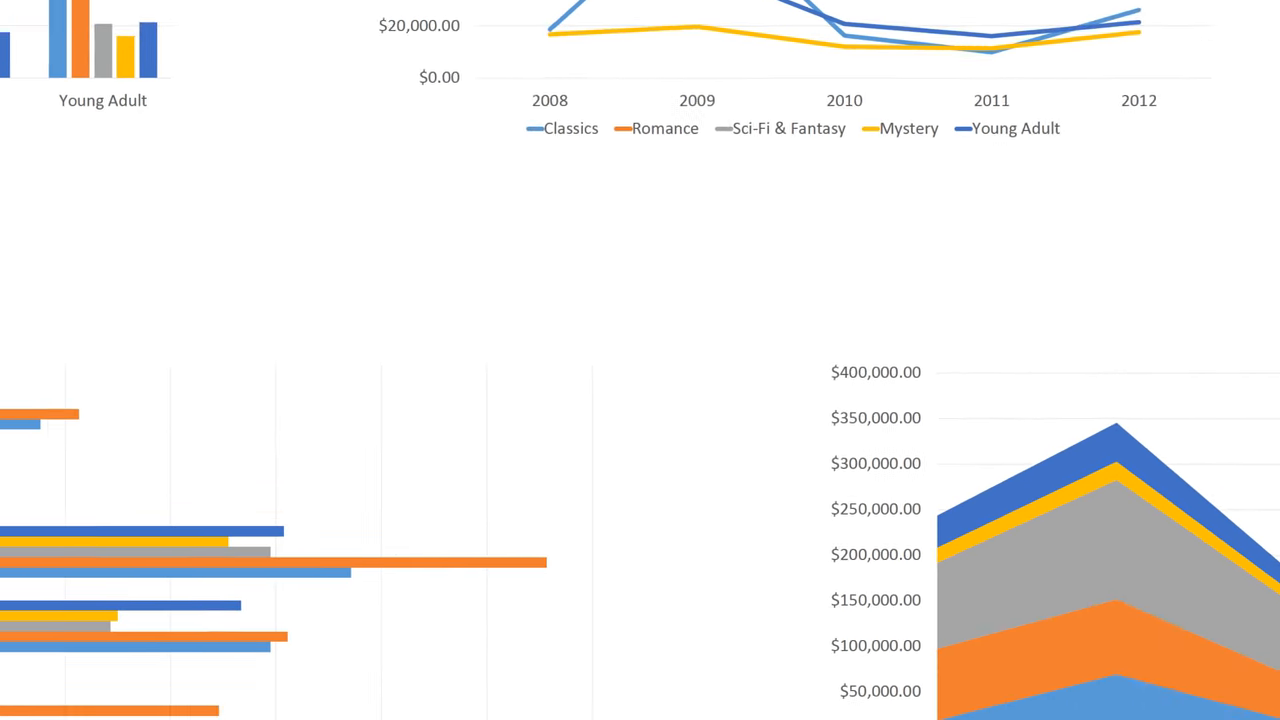
{"action": "scroll", "scroll_direction": "down", "scroll_amount": 3}
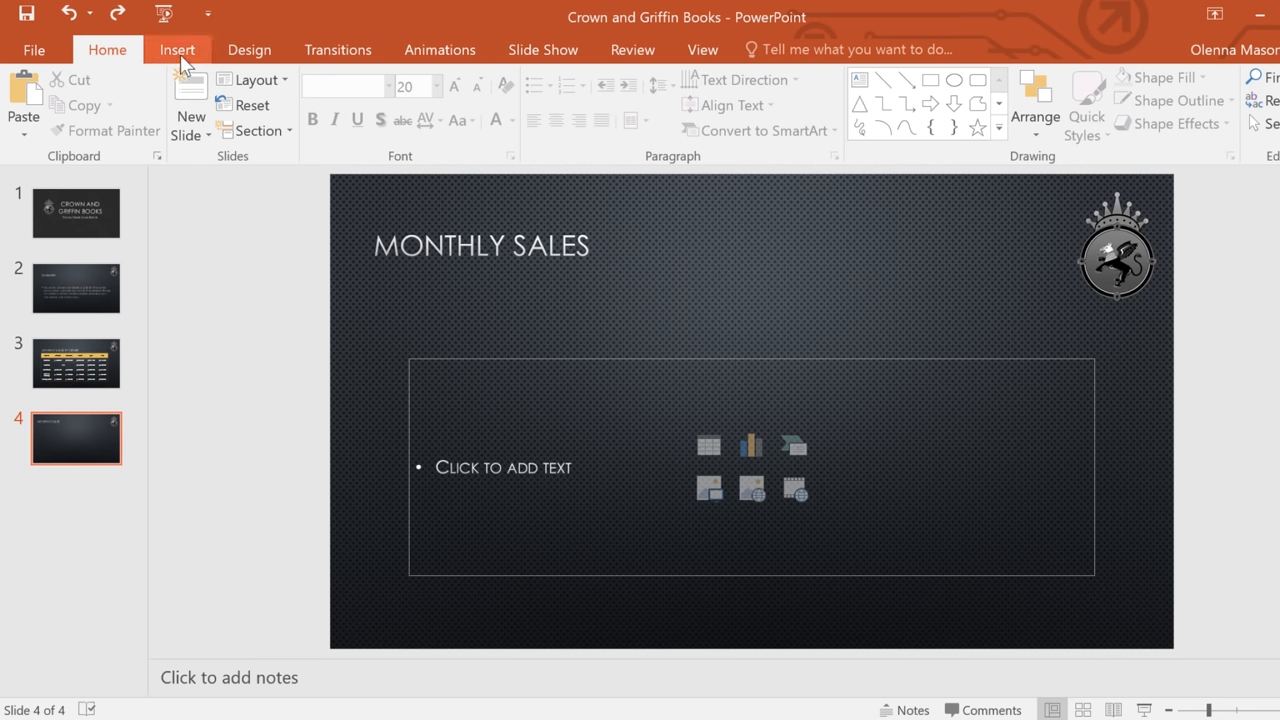
{"action": "left_click", "coordinate": [176, 48]}
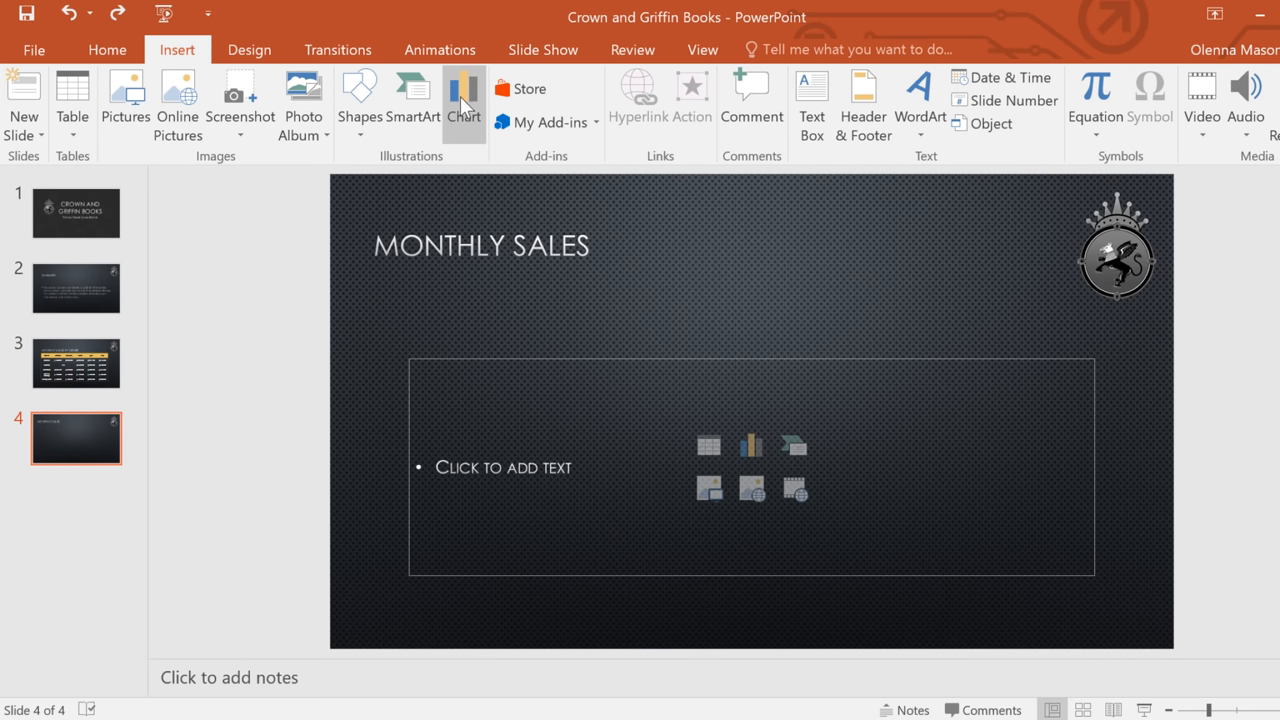
{"action": "left_click", "coordinate": [464, 100]}
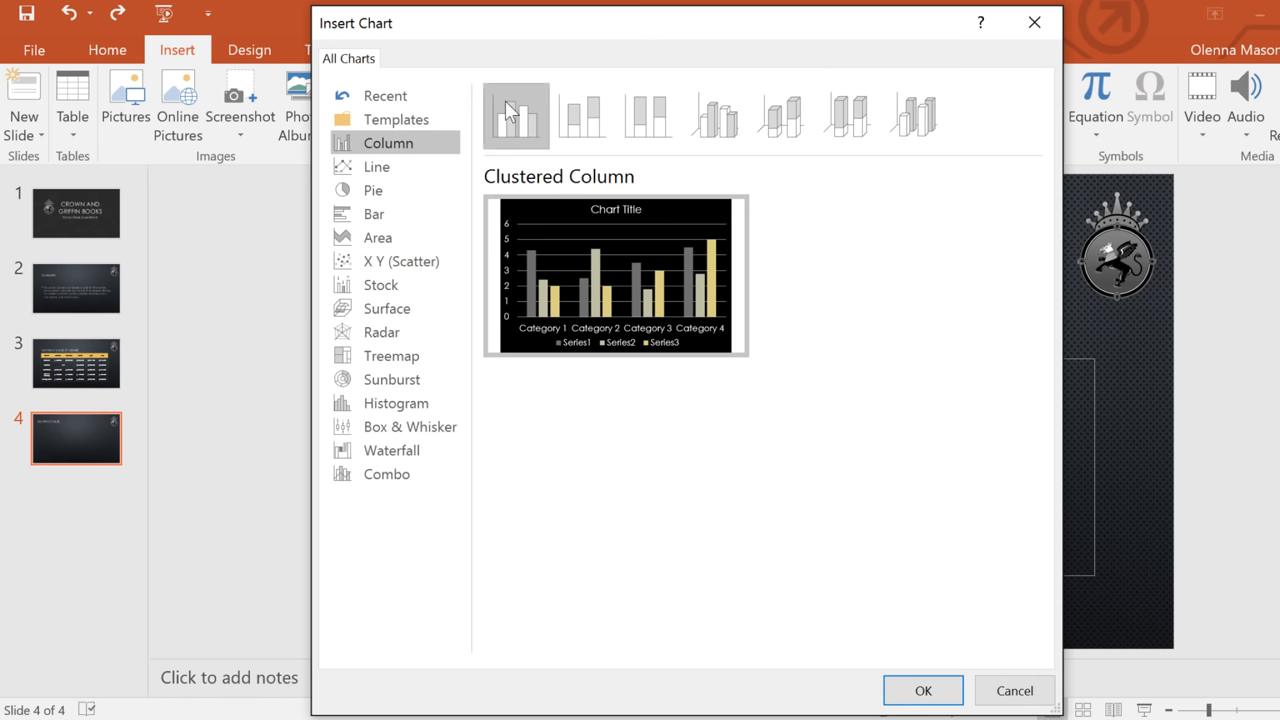
{"action": "left_click", "coordinate": [648, 114]}
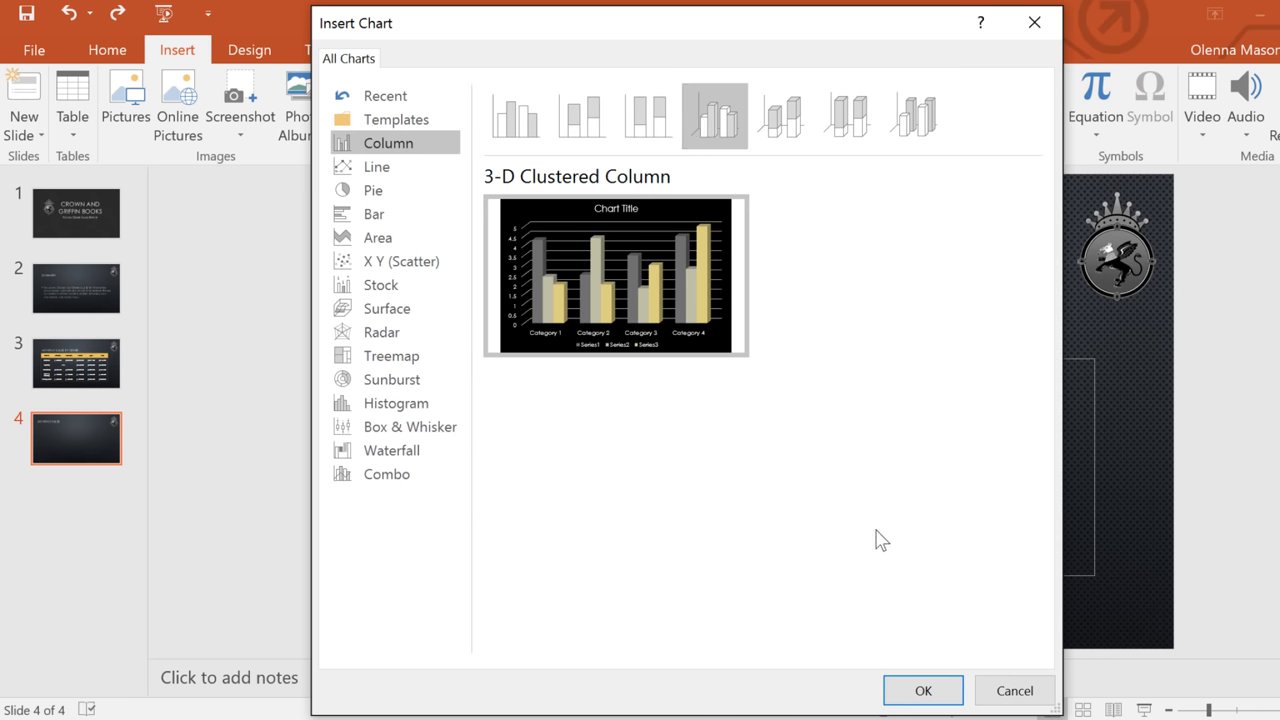
{"action": "left_click", "coordinate": [922, 690]}
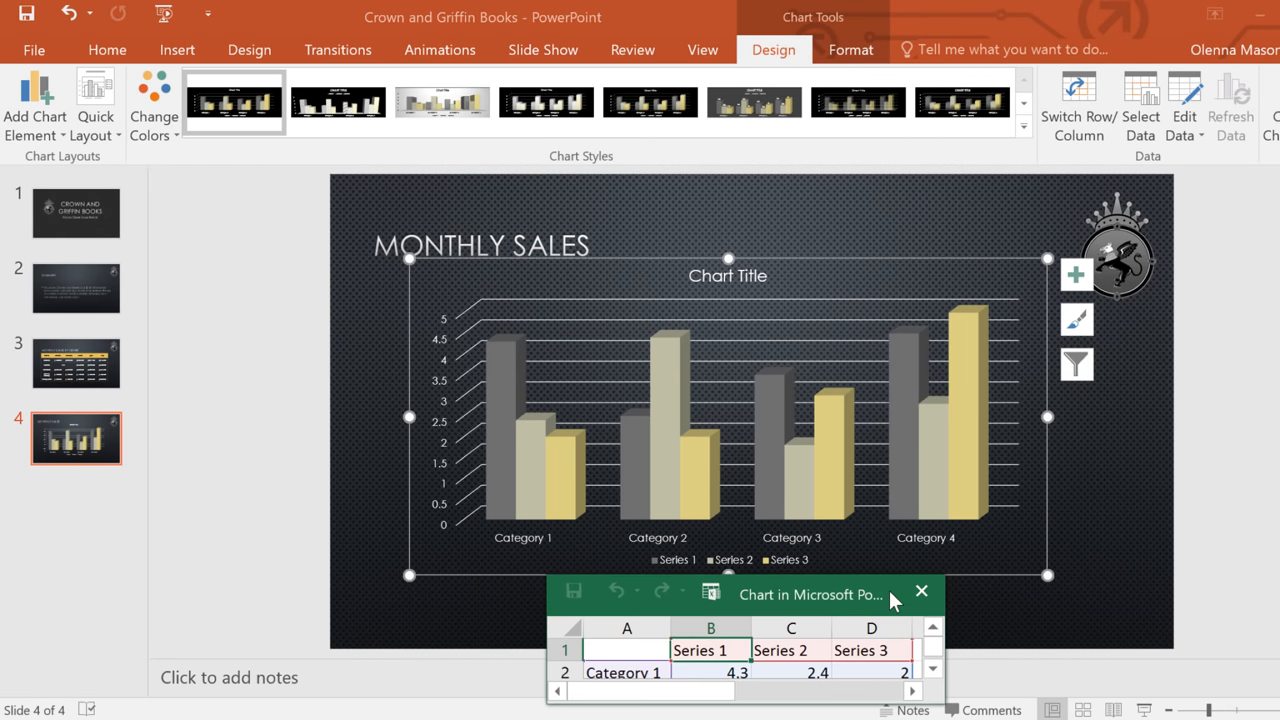
- Enlarge the data sheet and enter the genre names (Classics, Romance, Sci-Fi & Fantasy, Young Adult) in column A
{"action": "left_click_drag", "start_coordinate": [810, 594], "coordinate": [400, 164]}
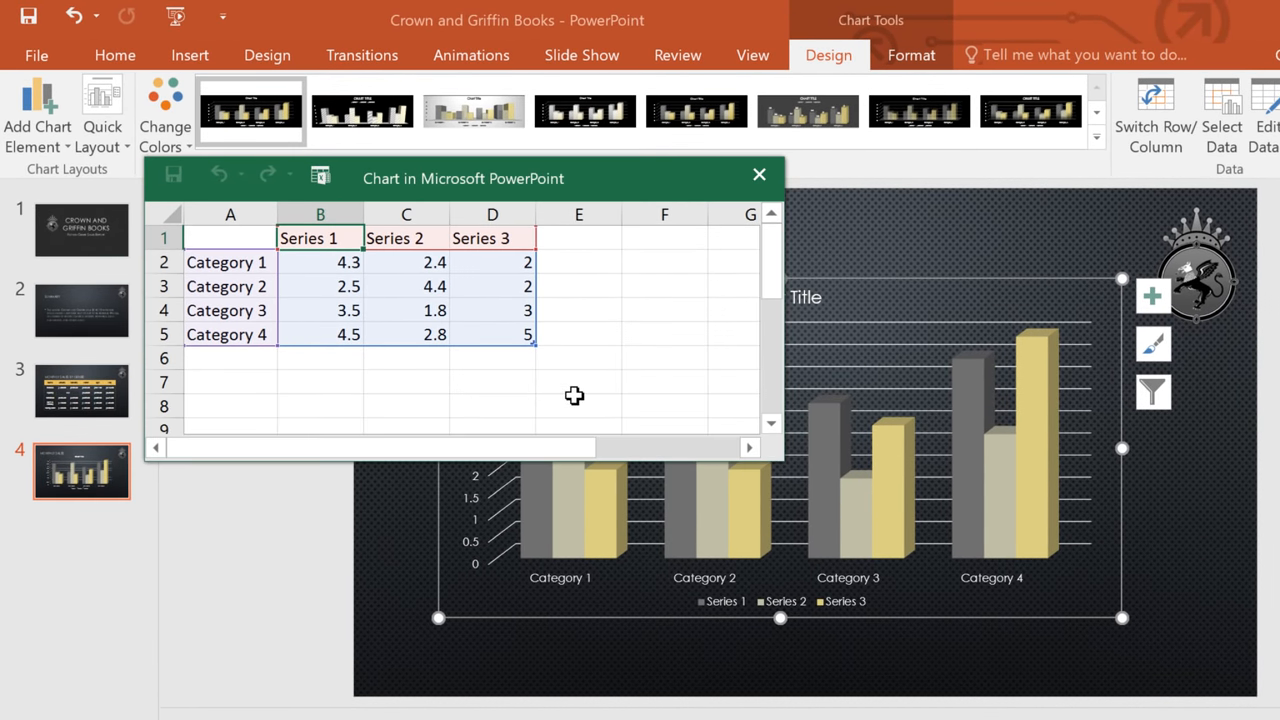
{"action": "type", "text": "Clas"}
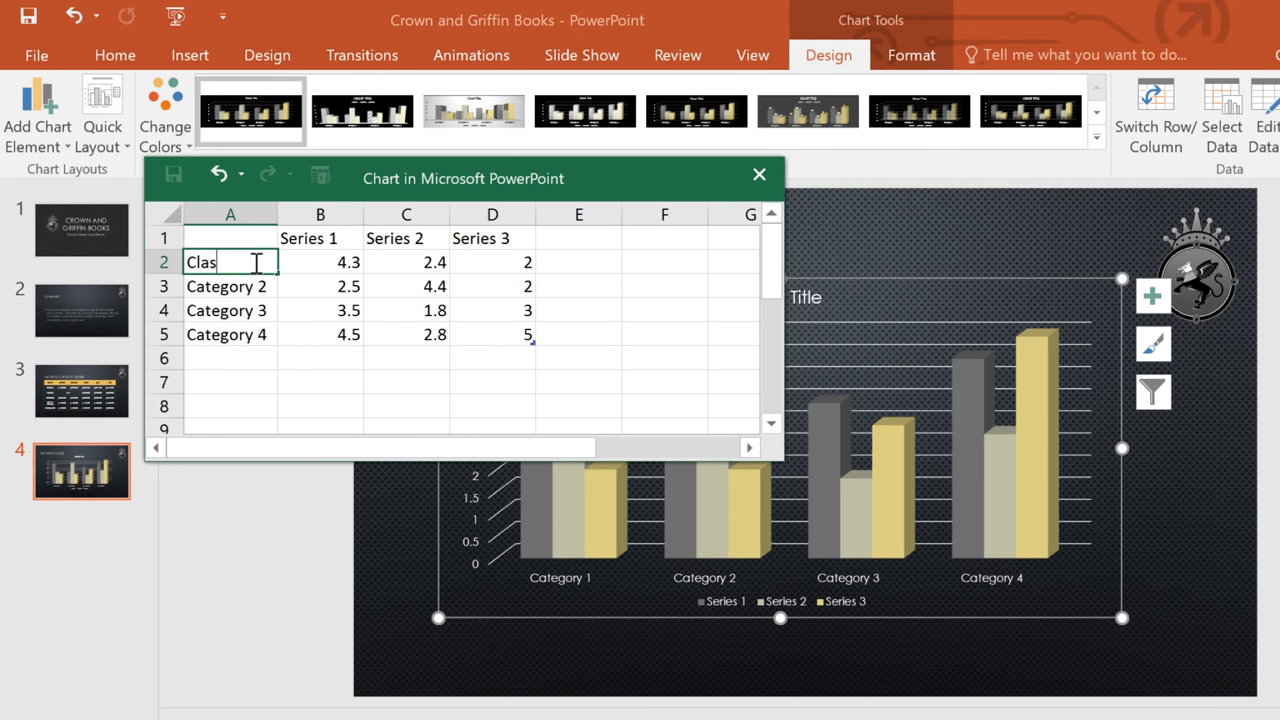
{"action": "type", "text": "Romance"}
{"action": "left_click", "coordinate": [230, 310]}
{"action": "type", "text": "Sci-F"}
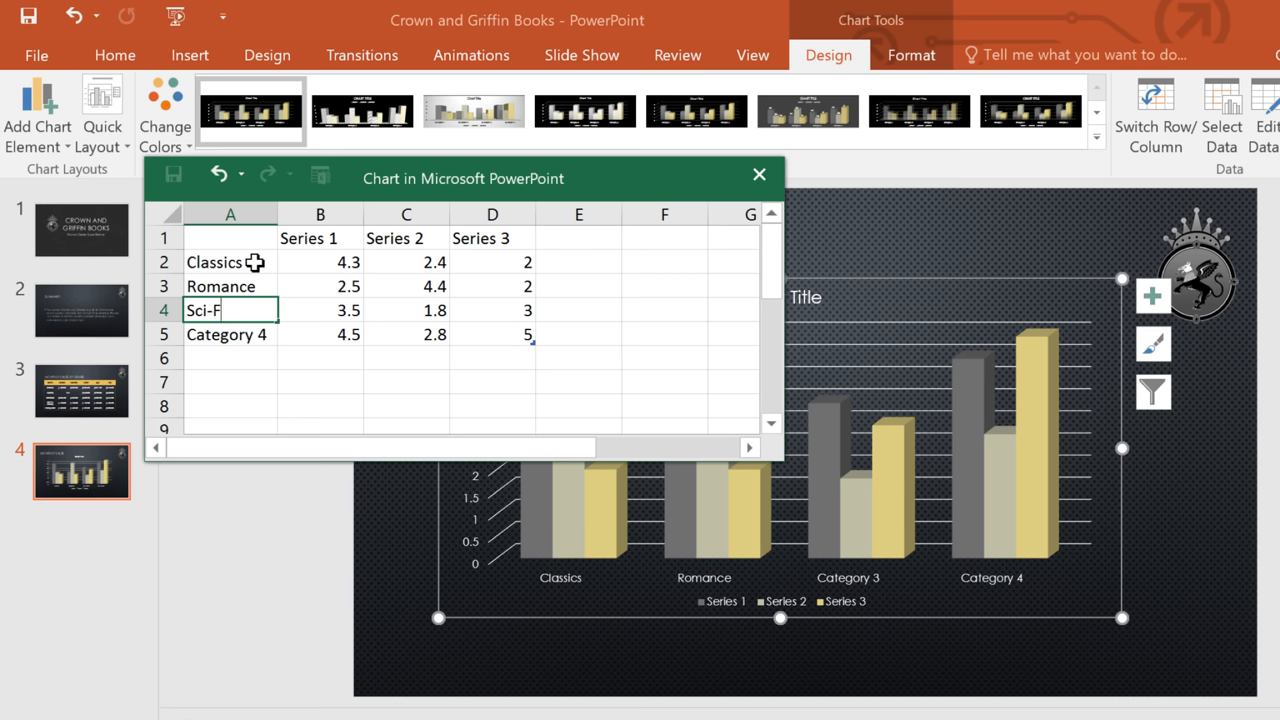
{"action": "type", "text": "& Fant"}
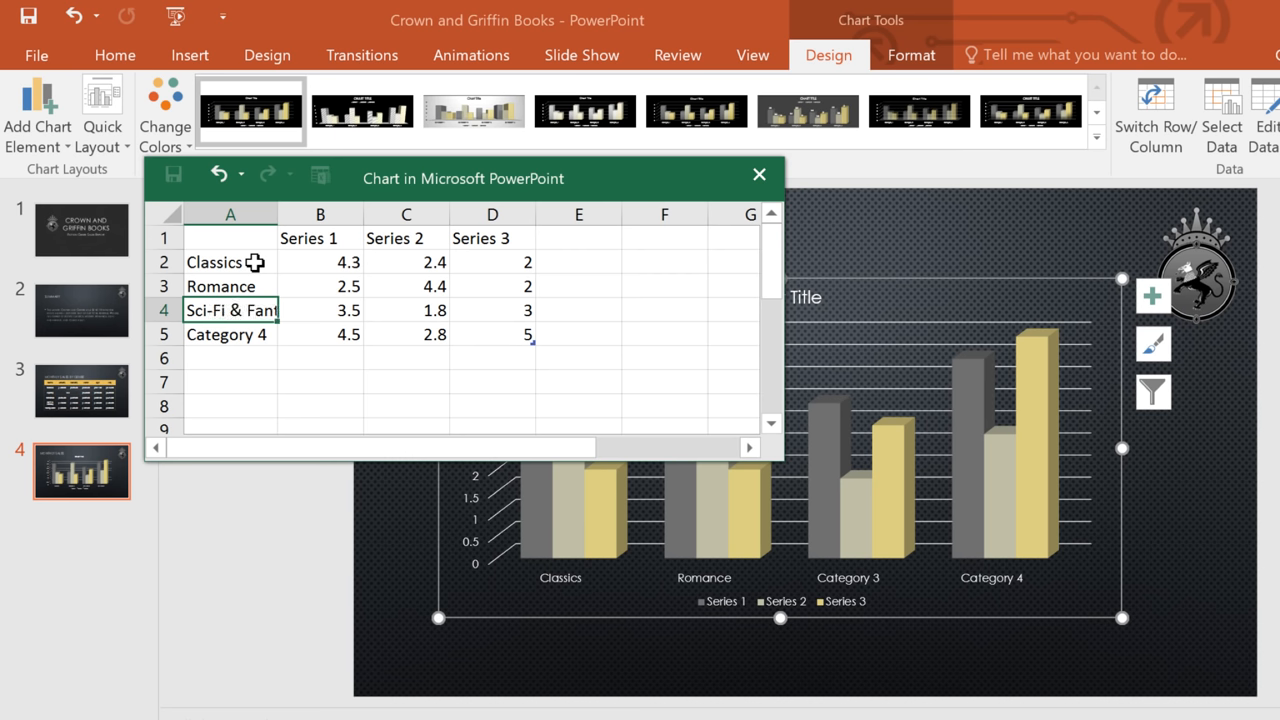
{"action": "type", "text": "Young Adult"}
{"action": "left_click", "coordinate": [230, 334]}
{"action": "type", "text": "Mystery"}
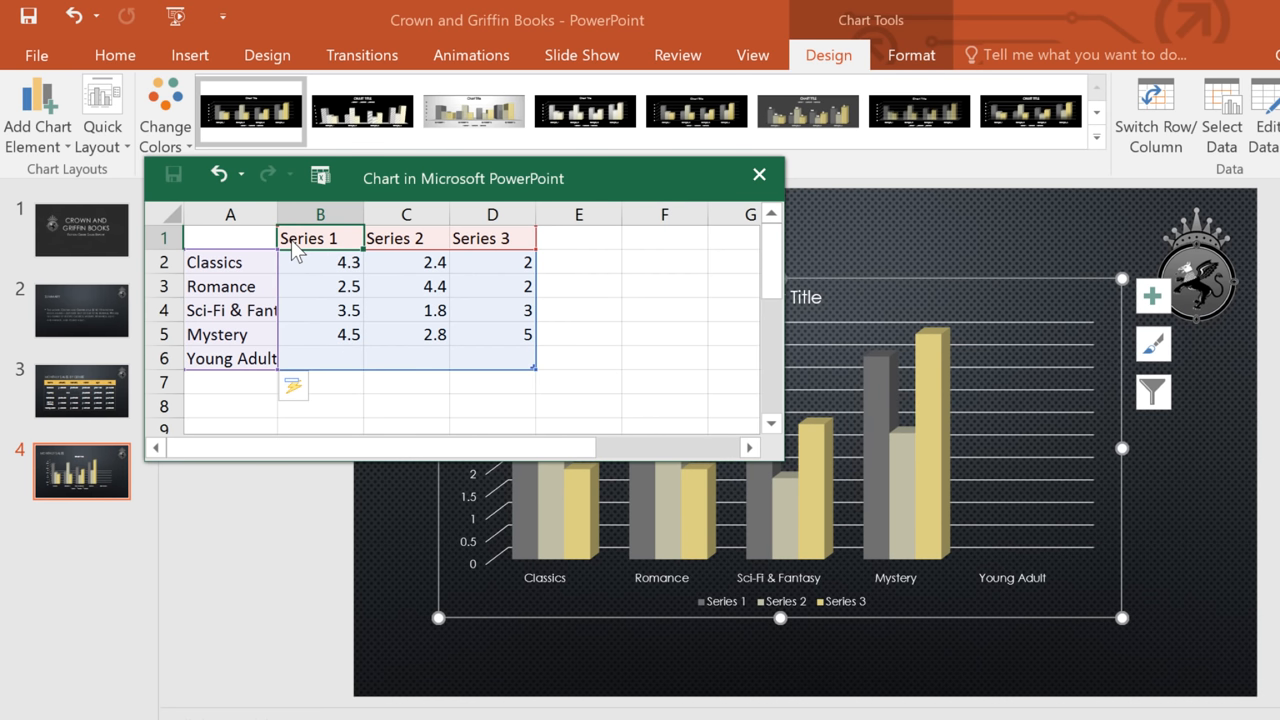
- Enter the month names January, March, April and May across row 1
{"action": "type", "text": "January"}
{"action": "left_click", "coordinate": [406, 238]}
{"action": "type", "text": "February"}
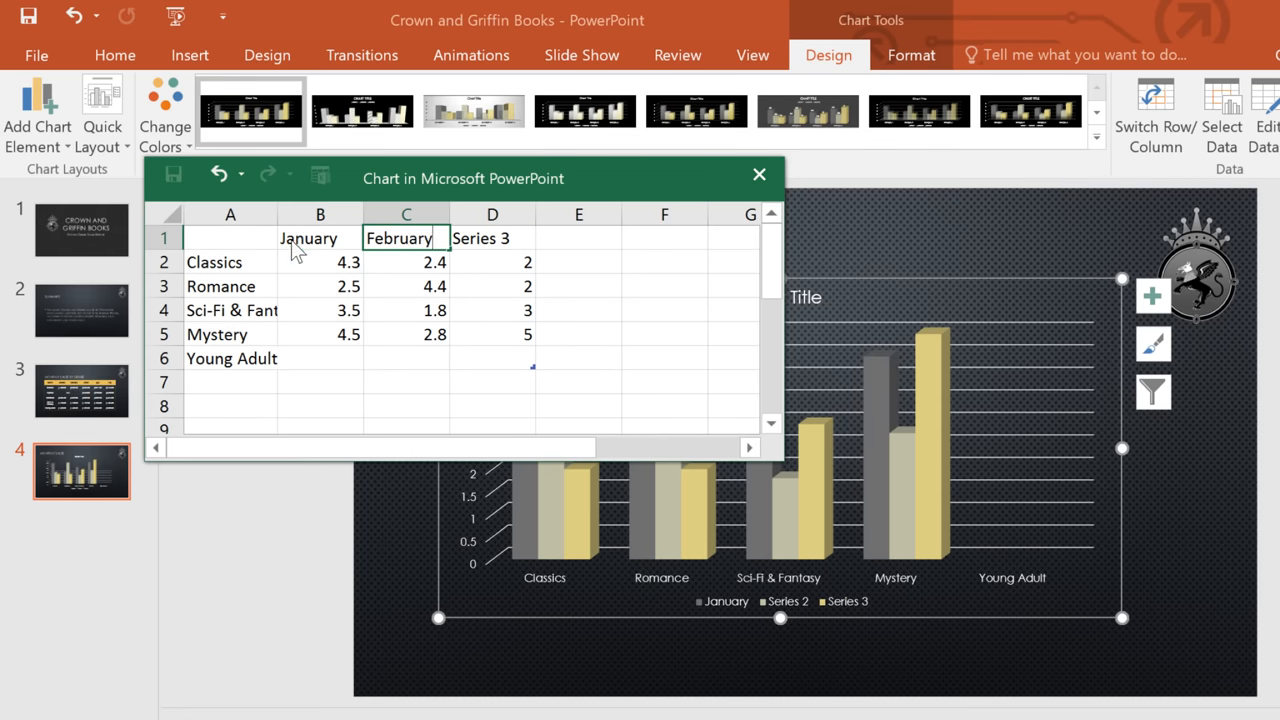
{"action": "type", "text": "March"}
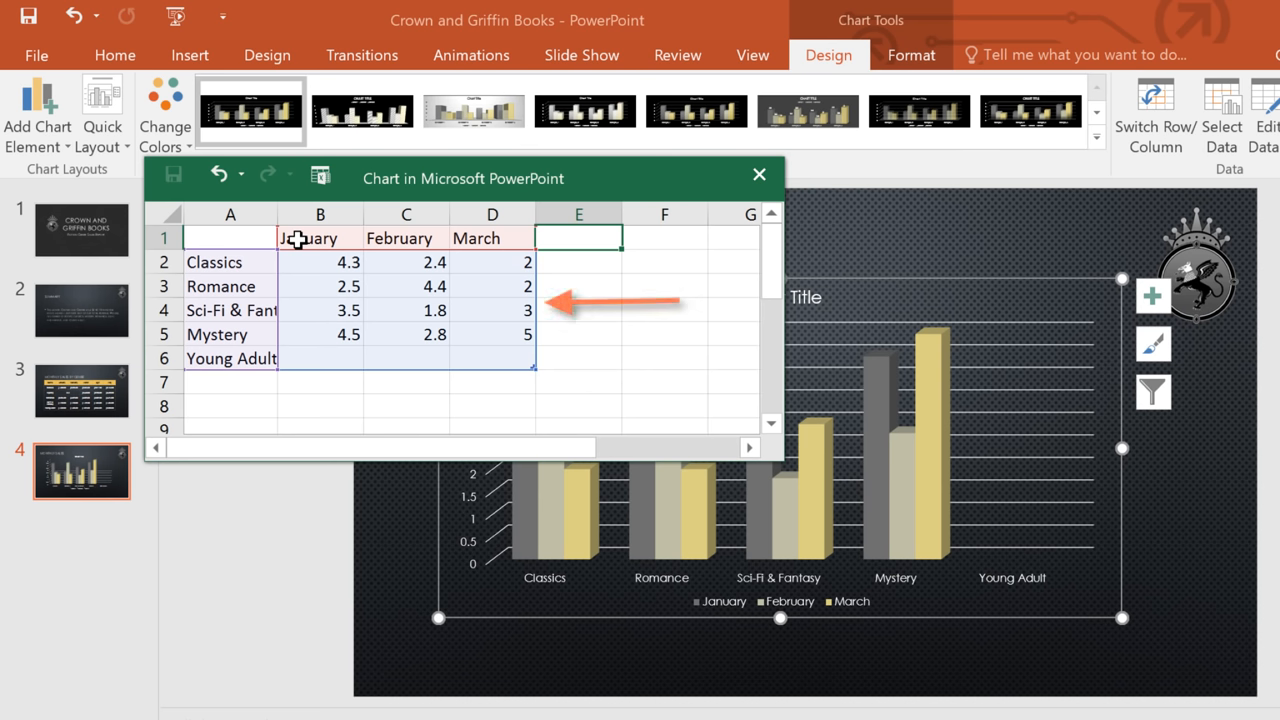
{"action": "type", "text": "April"}
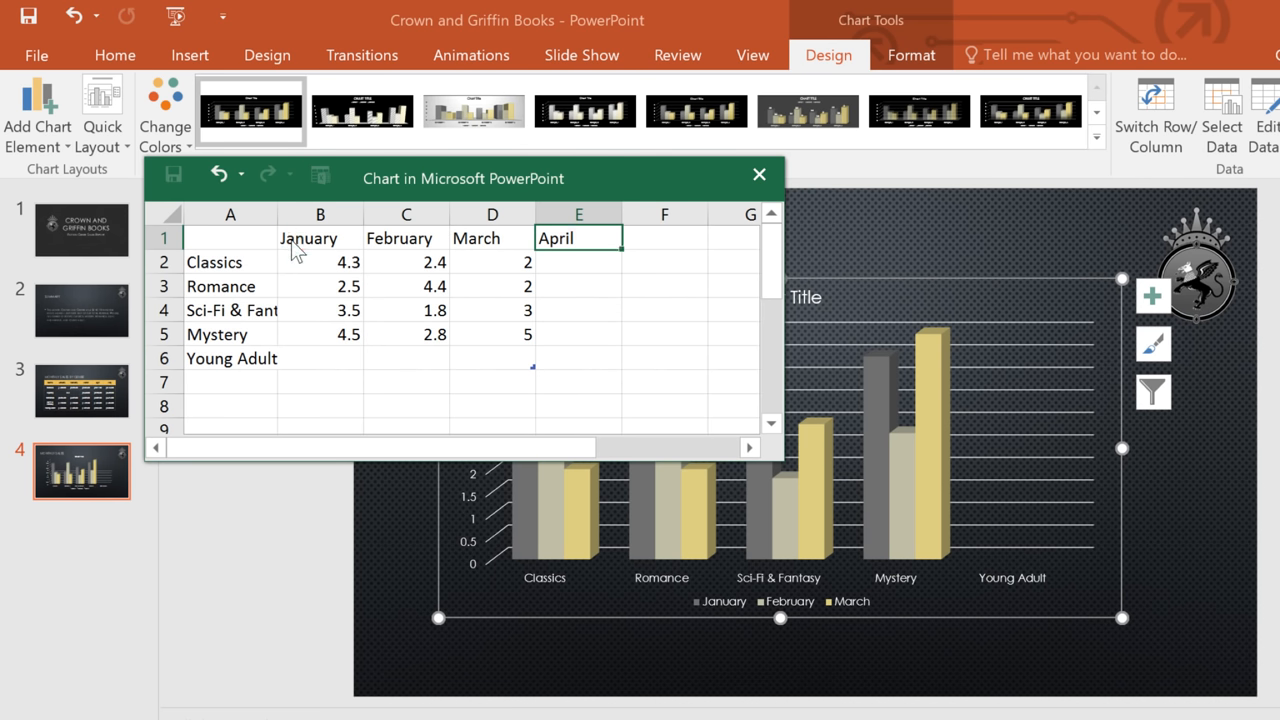
{"action": "type", "text": "May"}
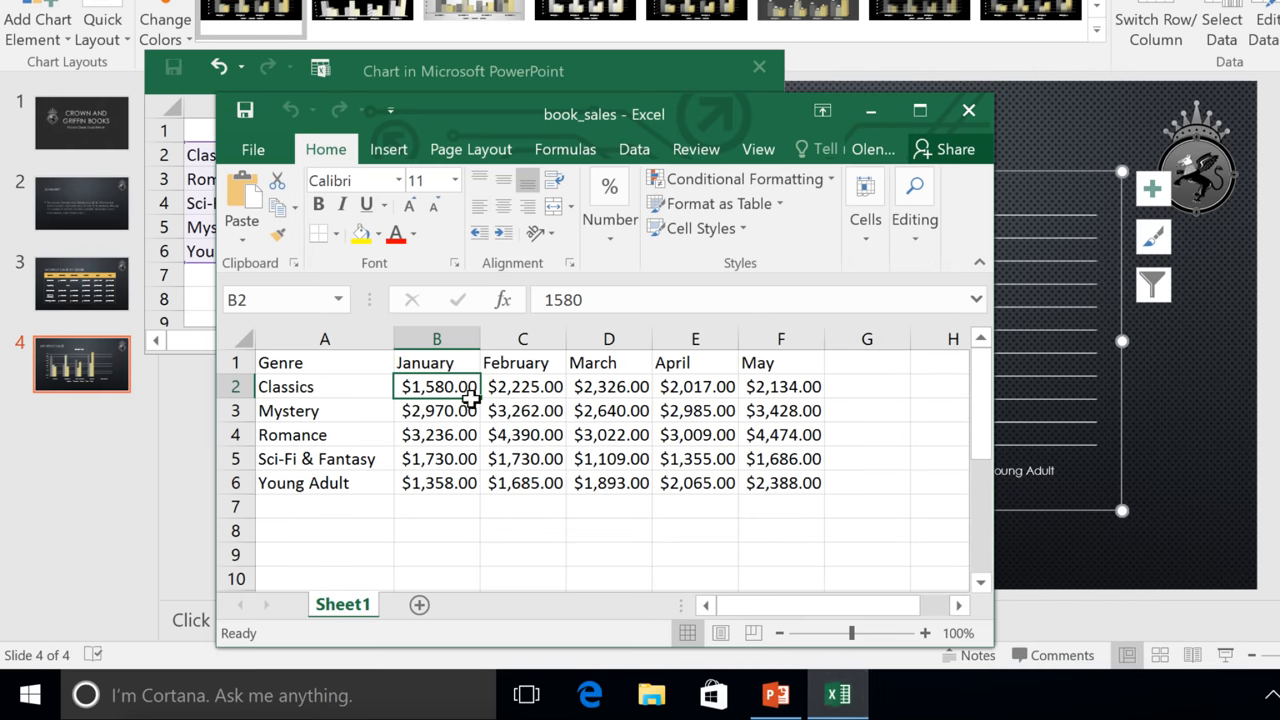
- Copy the B2:F6 sales figures from book_sales.xlsx into the chart data at B2 and close the sheet
{"action": "left_click_drag", "start_coordinate": [436, 386], "coordinate": [780, 482]}
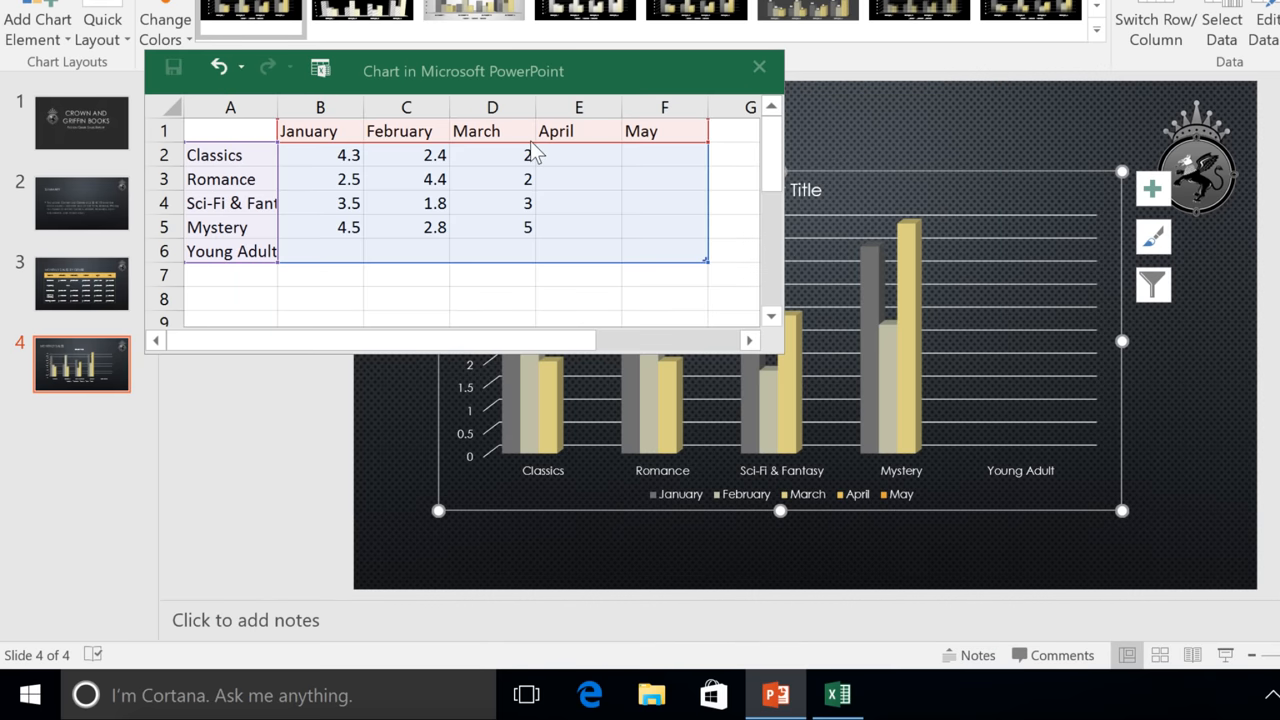
{"action": "left_click", "coordinate": [320, 156]}
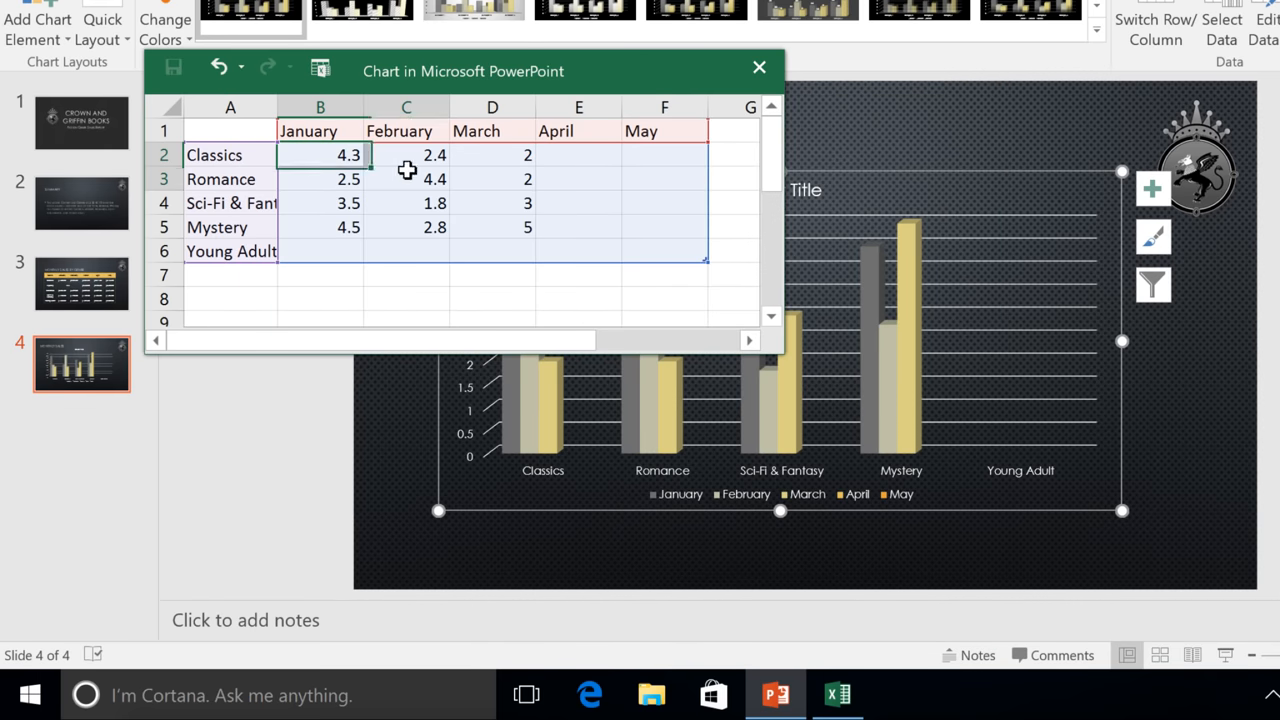
{"action": "left_click_drag", "start_coordinate": [348, 154], "coordinate": [664, 244]}
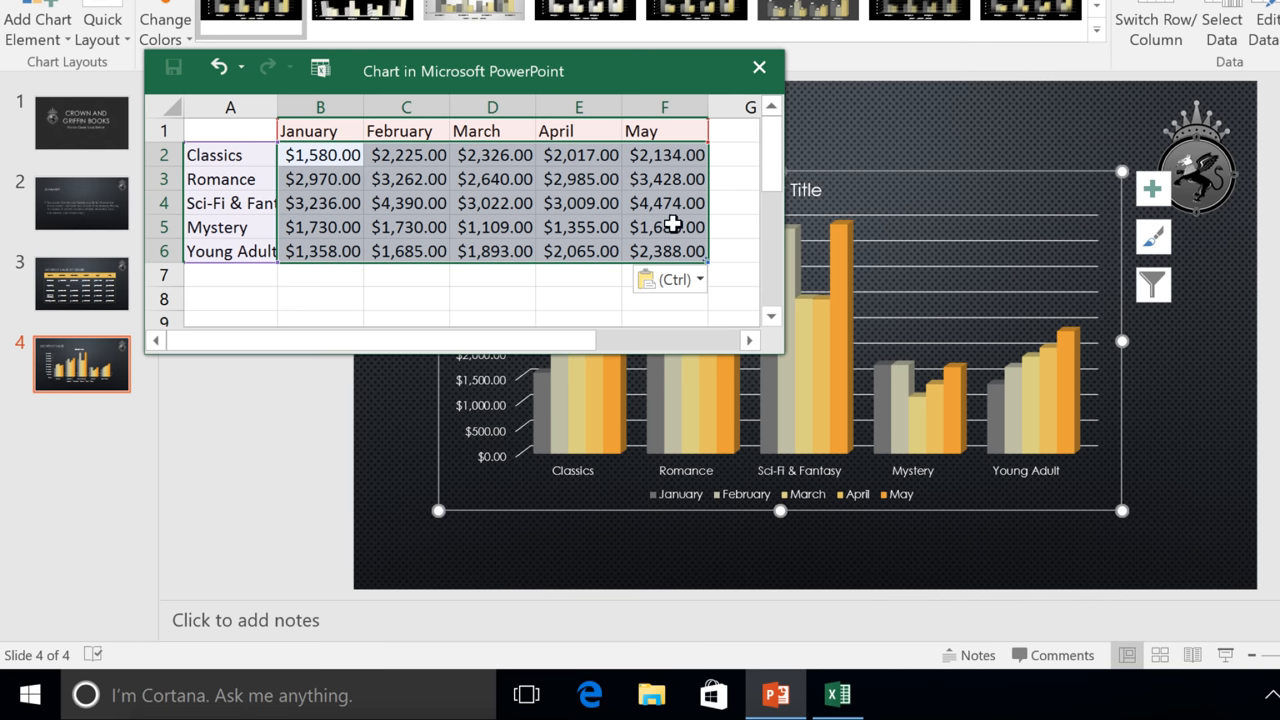
{"action": "left_click", "coordinate": [760, 68]}
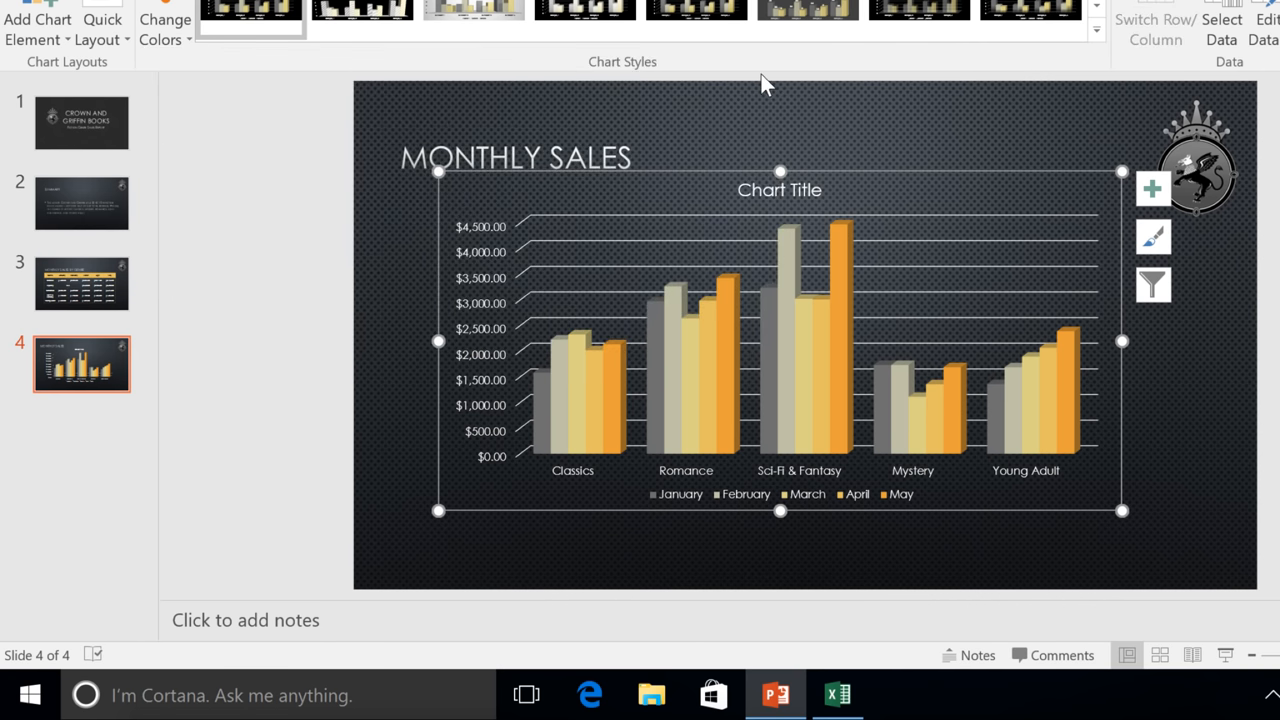
- Replace the chart title with 'Sales by Genre' and reopen the chart data
{"action": "left_click", "coordinate": [780, 190]}
{"action": "type", "text": "Sales by Genre"}
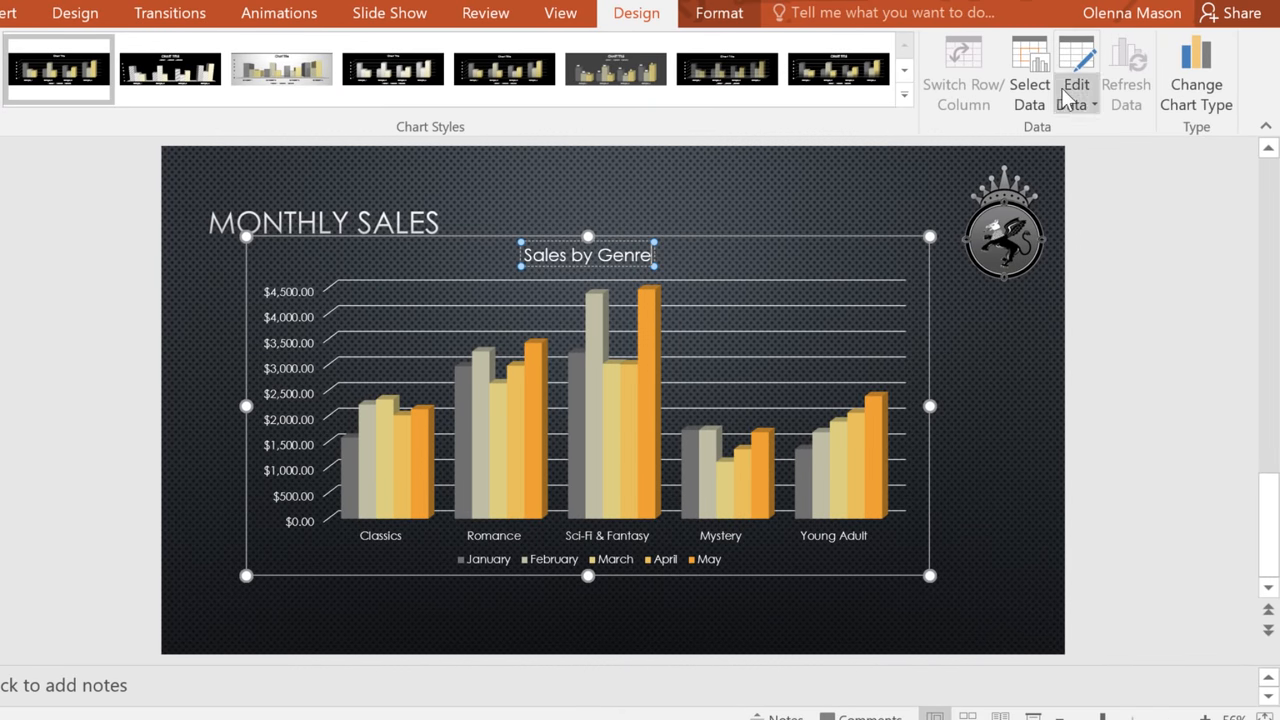
{"action": "left_click", "coordinate": [1076, 70]}
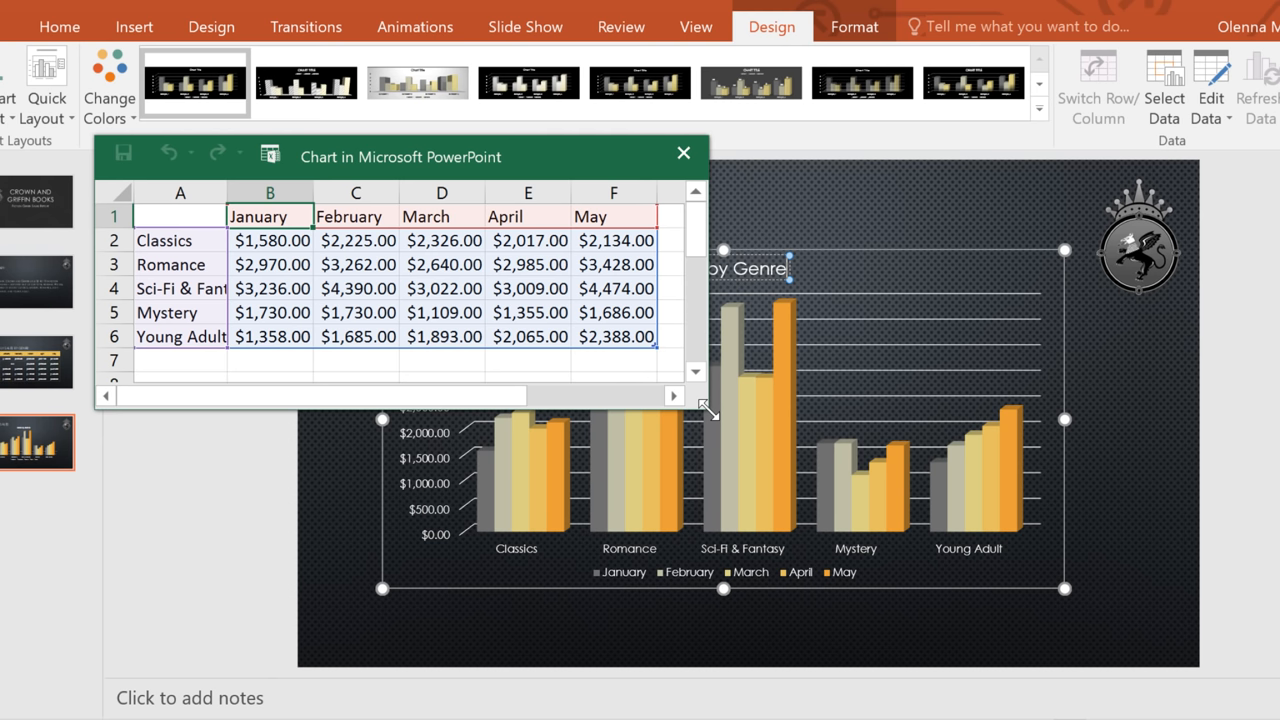
{"action": "mouse_move", "coordinate": [836, 256]}
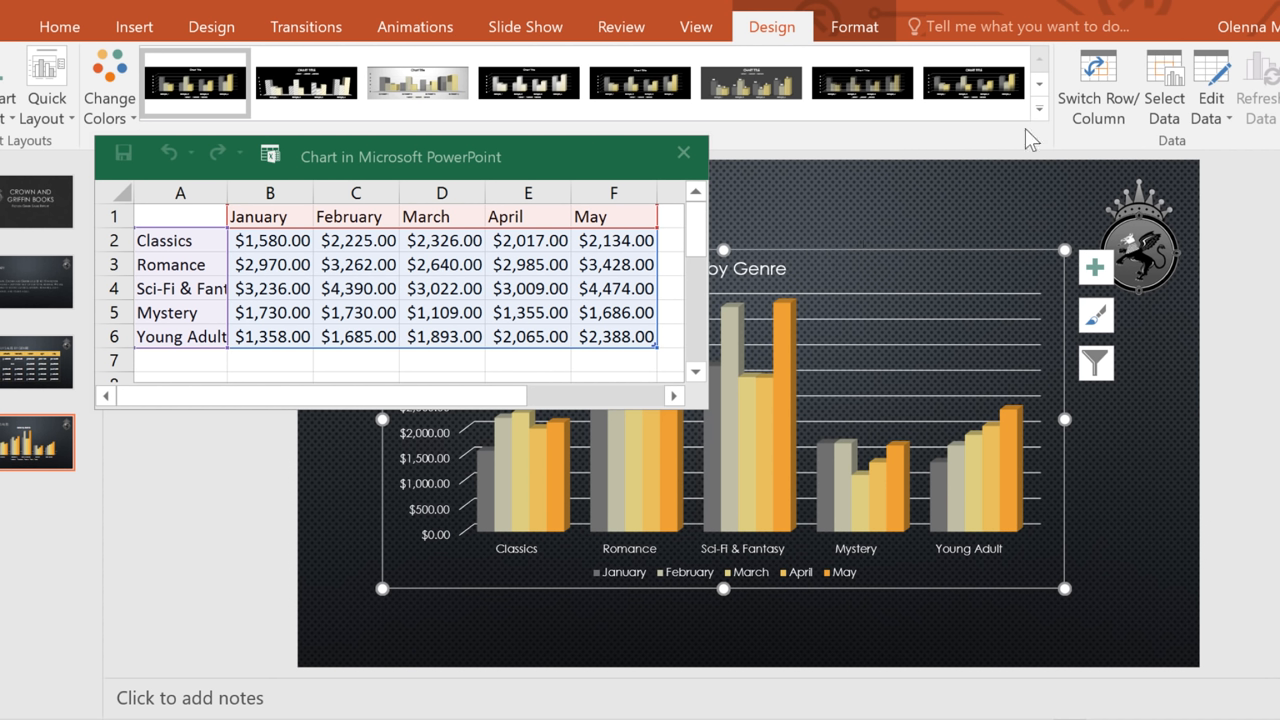
{"action": "mouse_move", "coordinate": [1096, 84]}
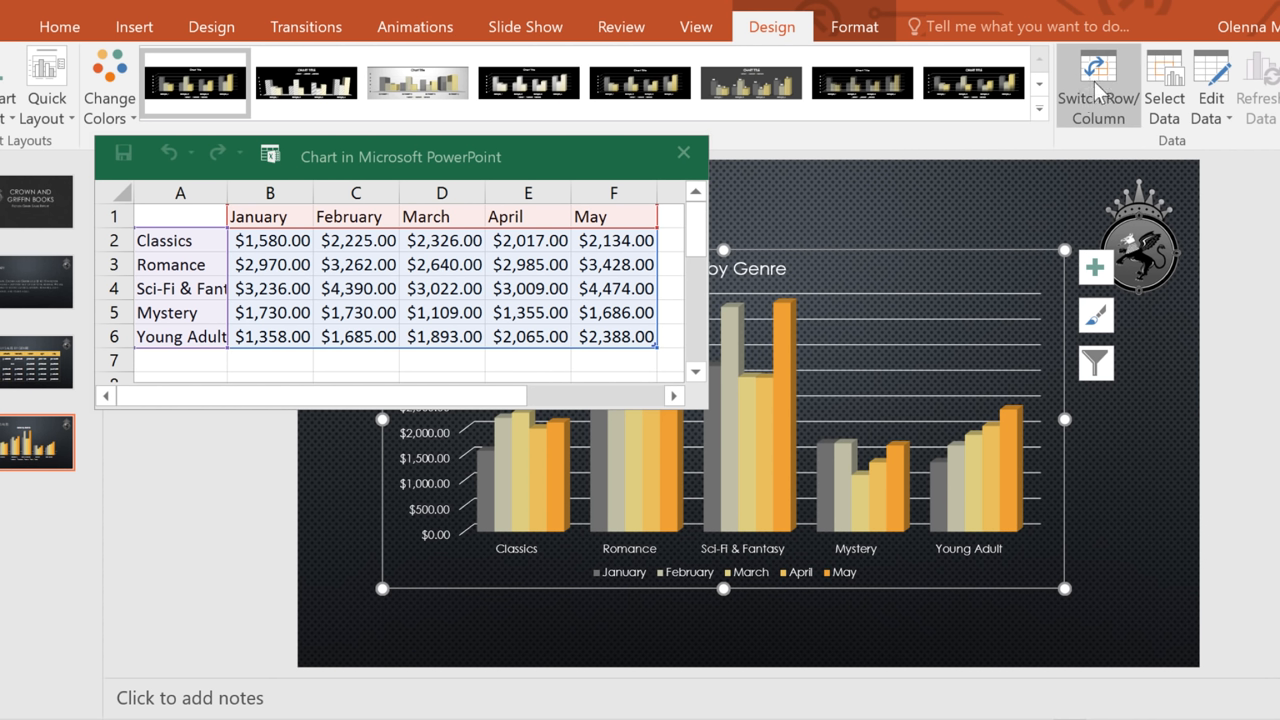
- Switch Row/Column so months run along the axis, then close the data sheet
{"action": "left_click", "coordinate": [1096, 76]}
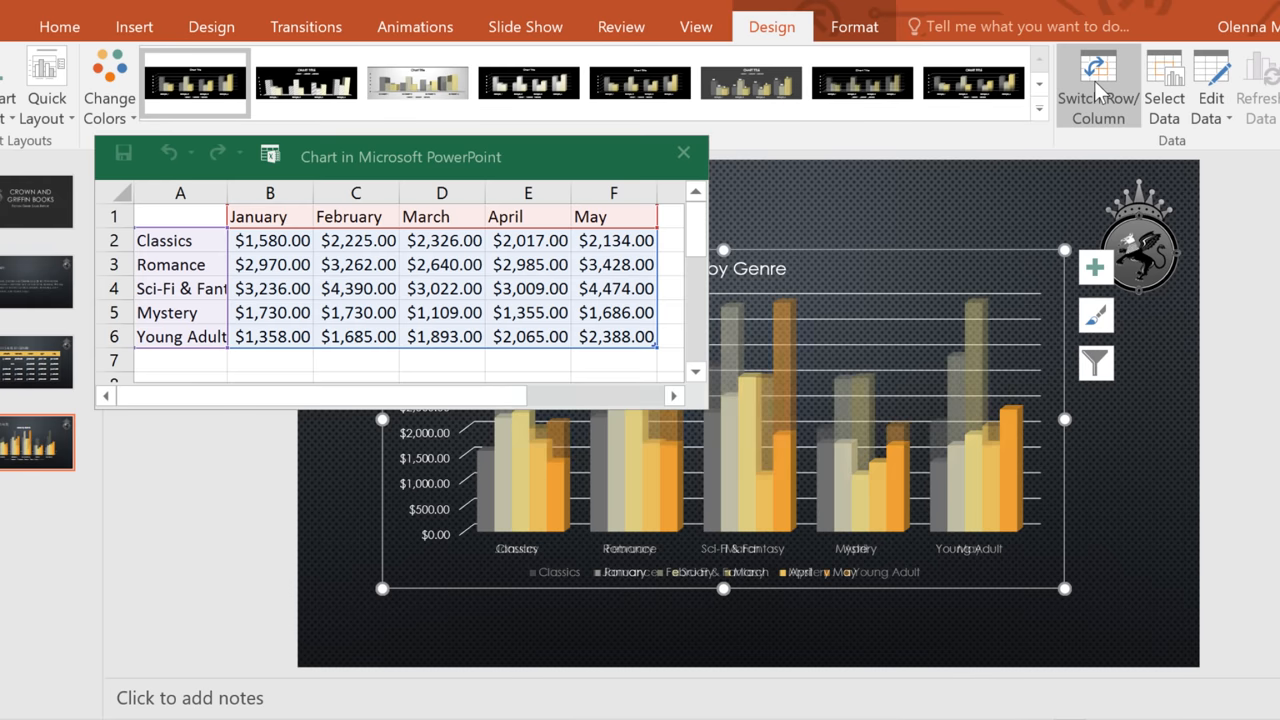
{"action": "left_click", "coordinate": [1096, 84]}
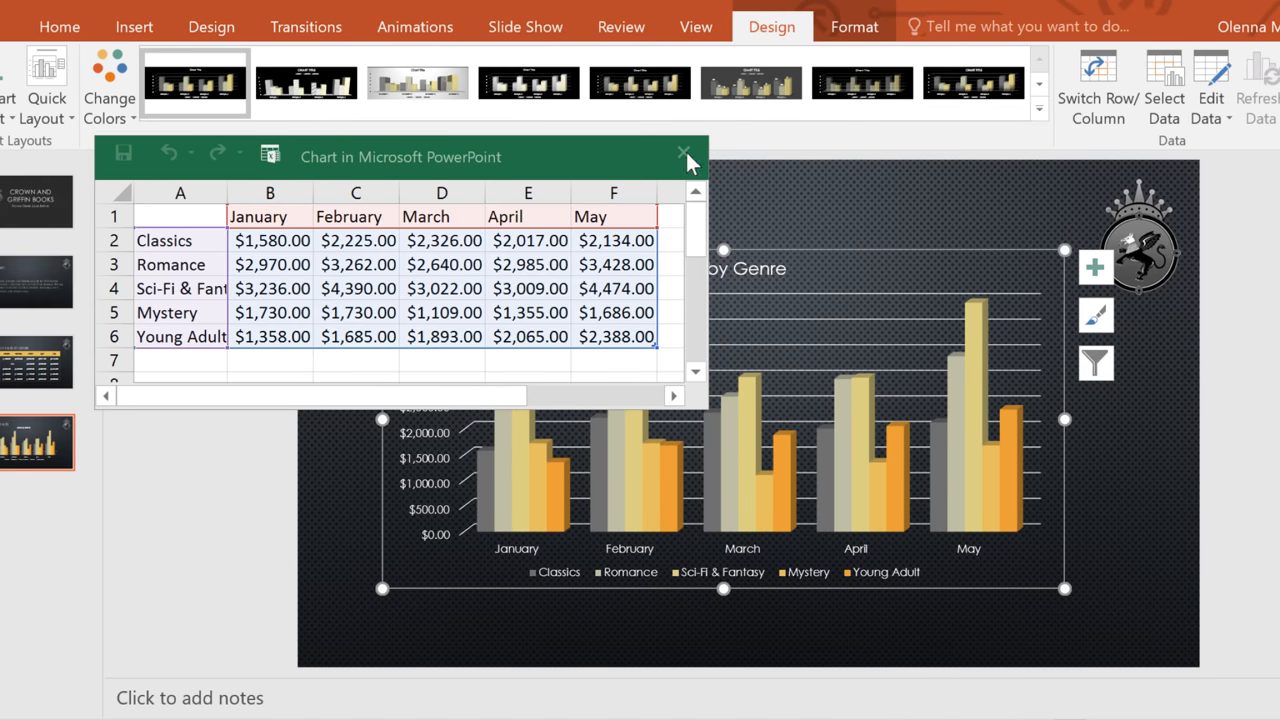
{"action": "left_click", "coordinate": [684, 156]}
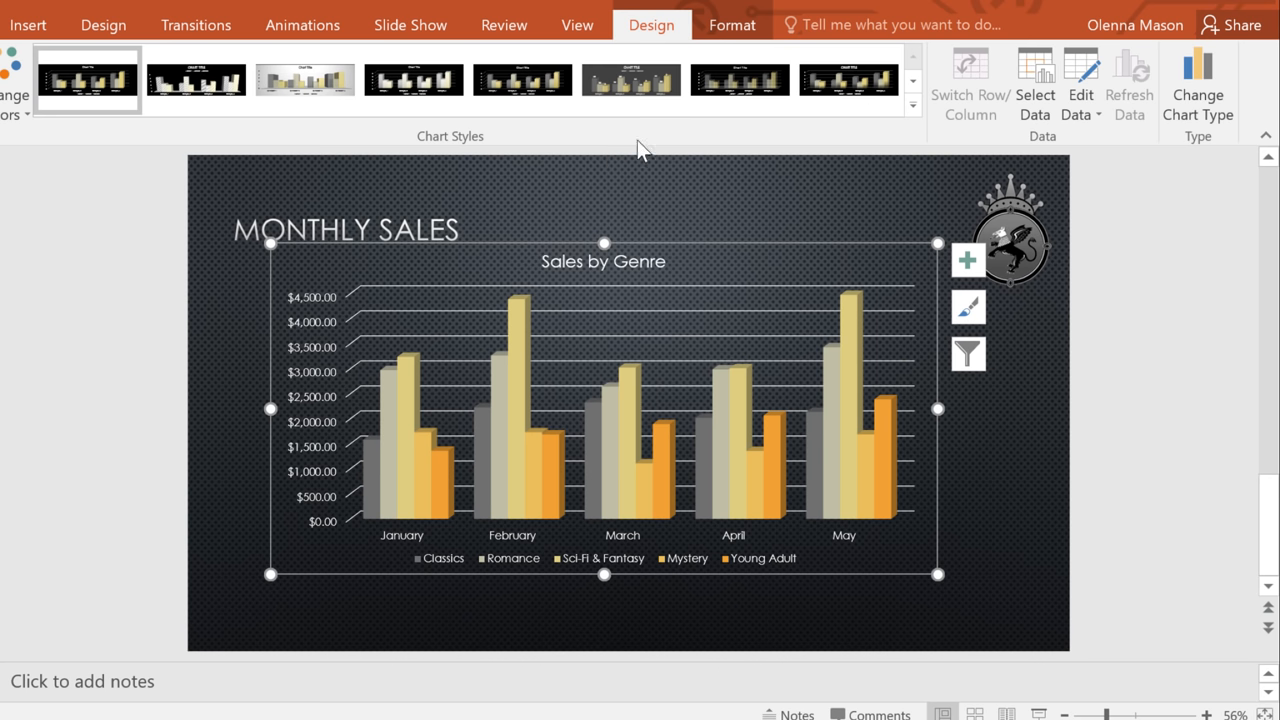
{"action": "mouse_move", "coordinate": [1196, 80]}
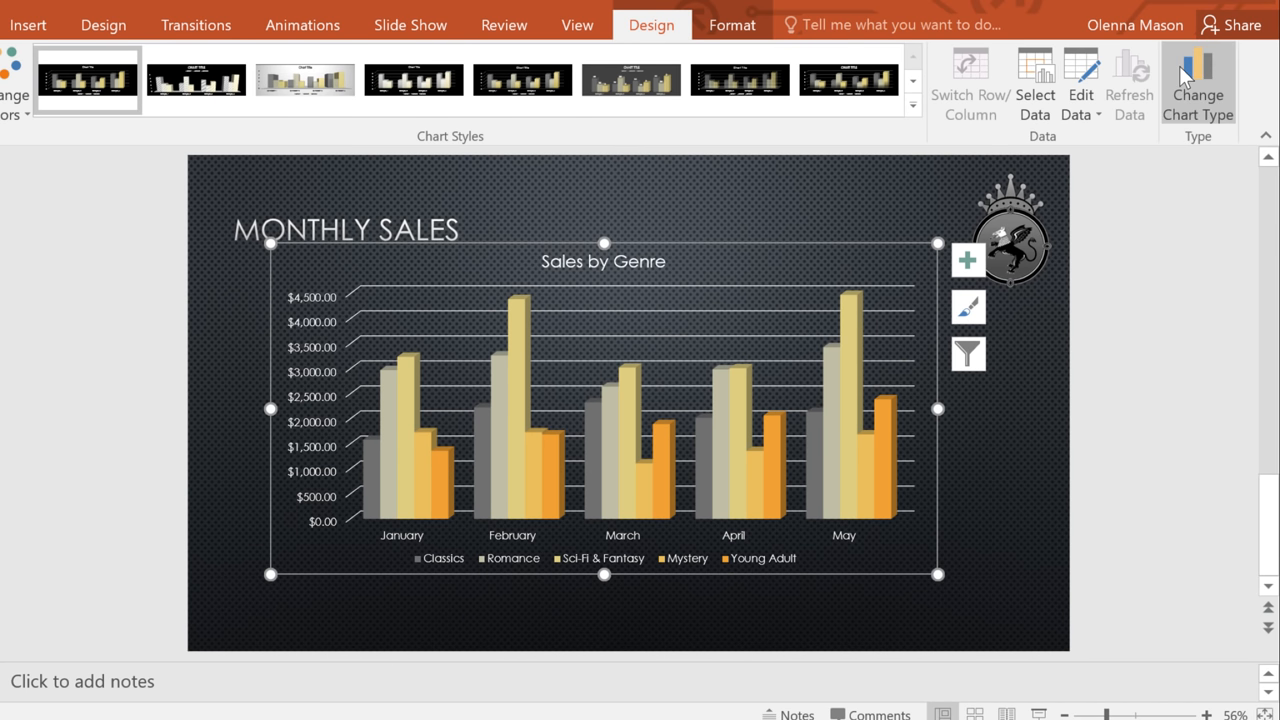
- Change the chart type from column to Line
{"action": "left_click", "coordinate": [1196, 90]}
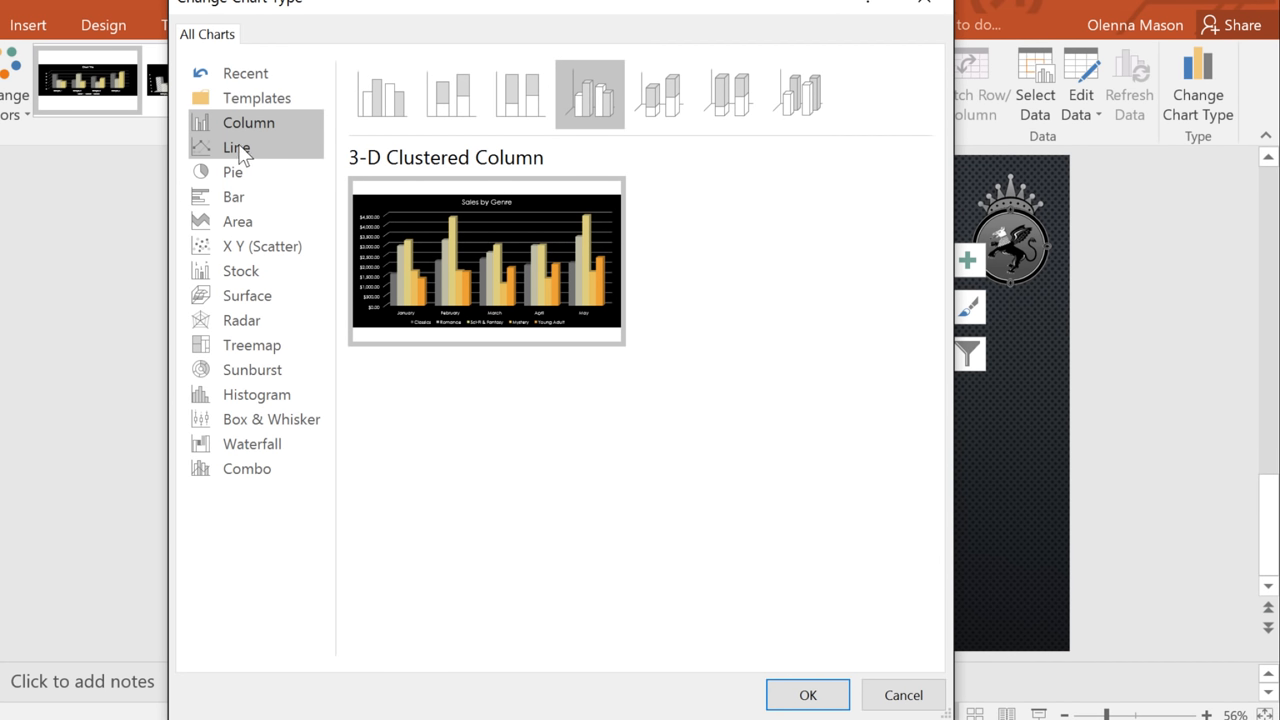
{"action": "left_click", "coordinate": [236, 148]}
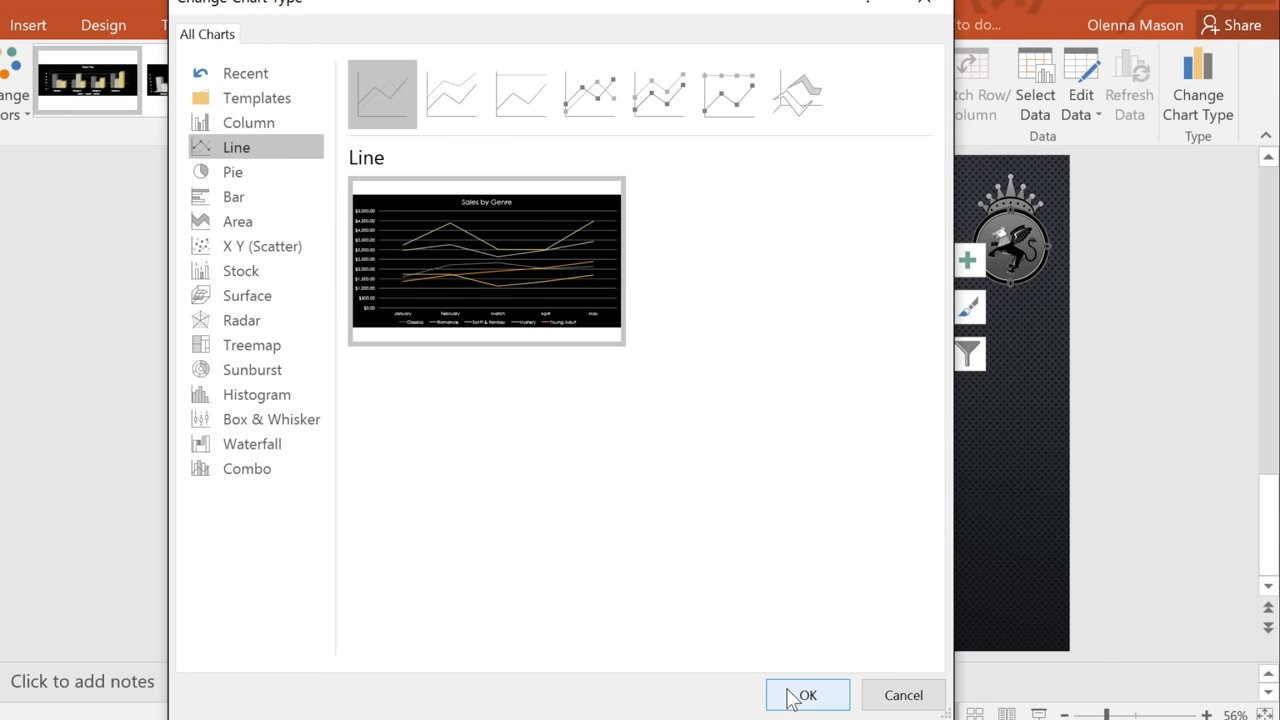
{"action": "left_click", "coordinate": [808, 696]}
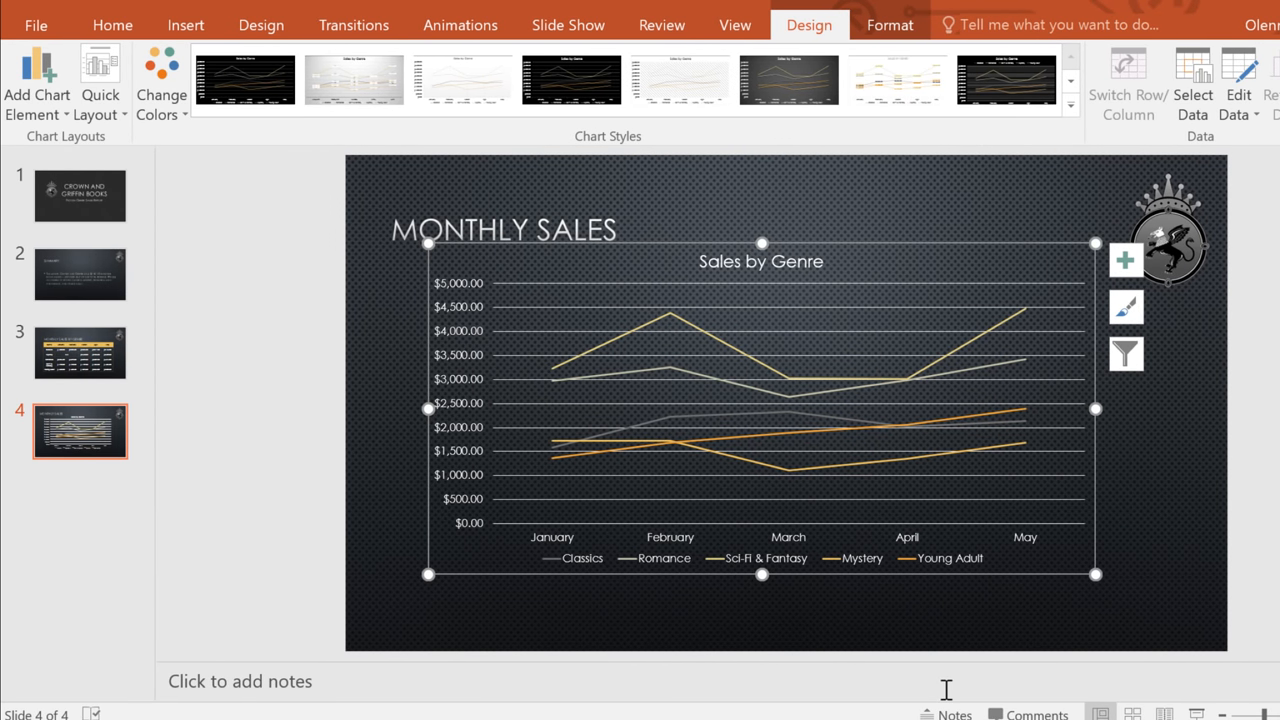
{"action": "mouse_move", "coordinate": [996, 140]}
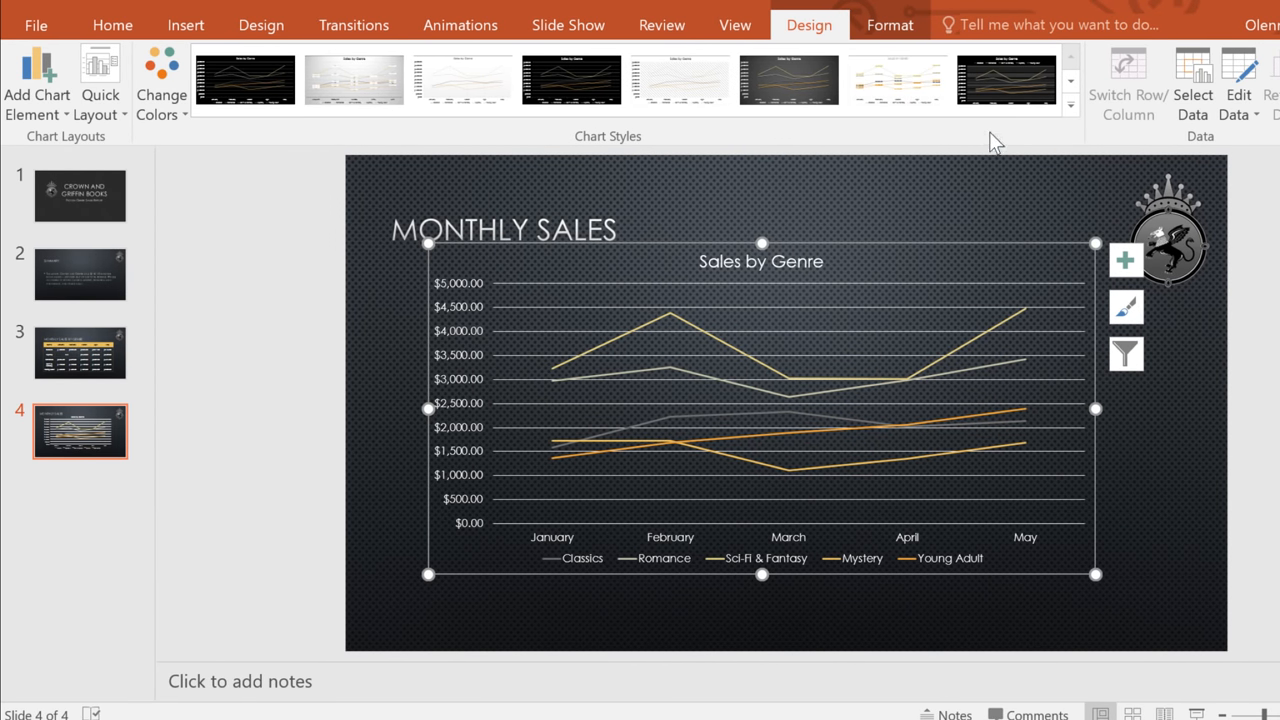
- Apply a dark chart style with bold title and preview Quick Layouts with data labels and legend
{"action": "left_click", "coordinate": [1004, 80]}
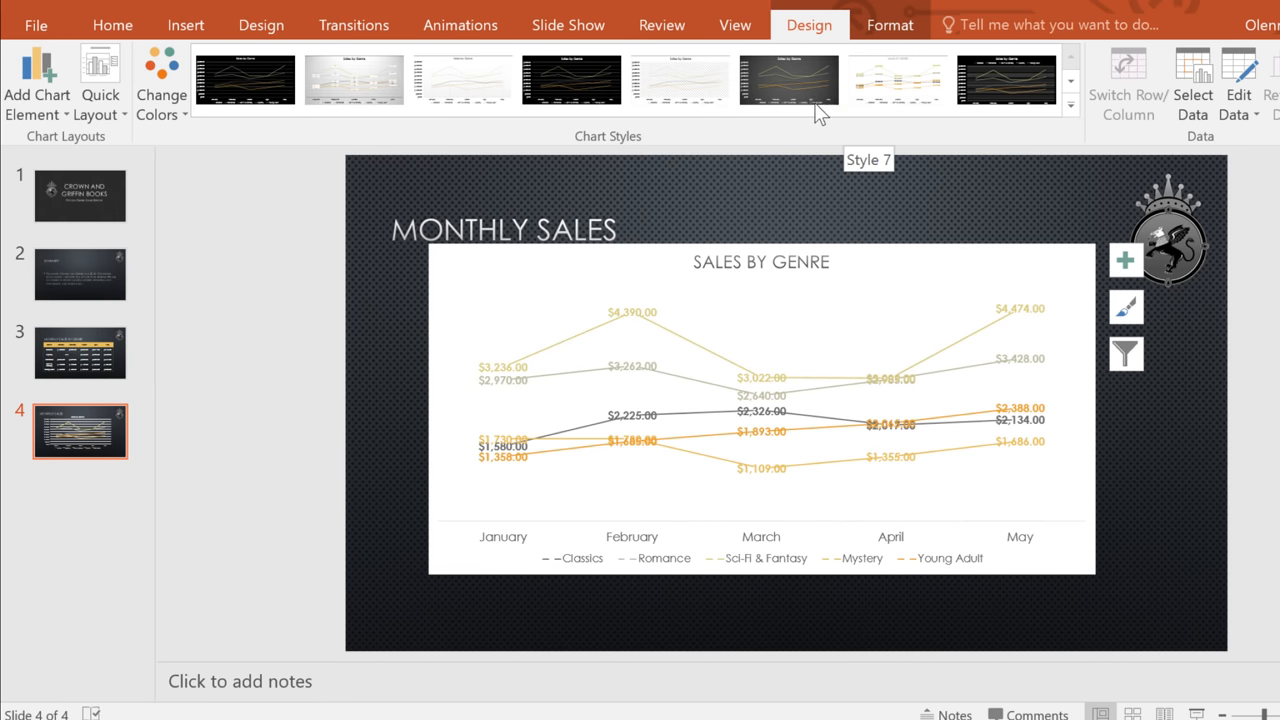
{"action": "left_click", "coordinate": [788, 80]}
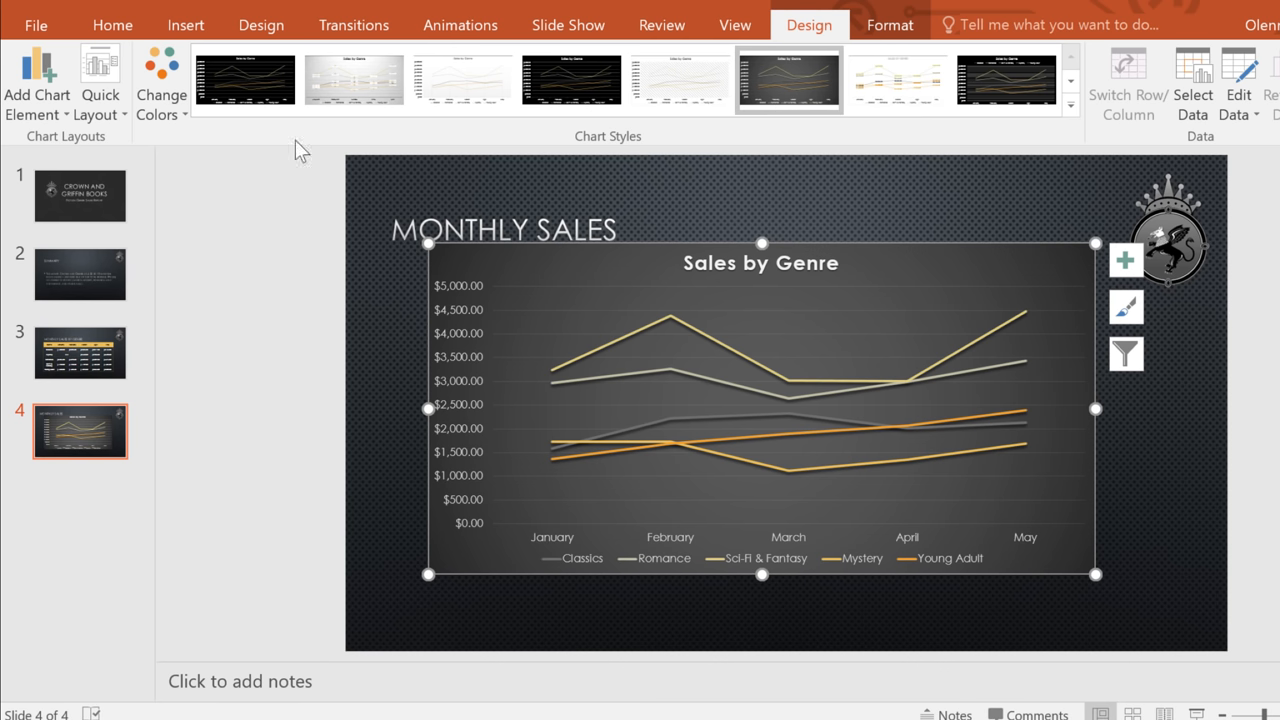
{"action": "left_click", "coordinate": [100, 82]}
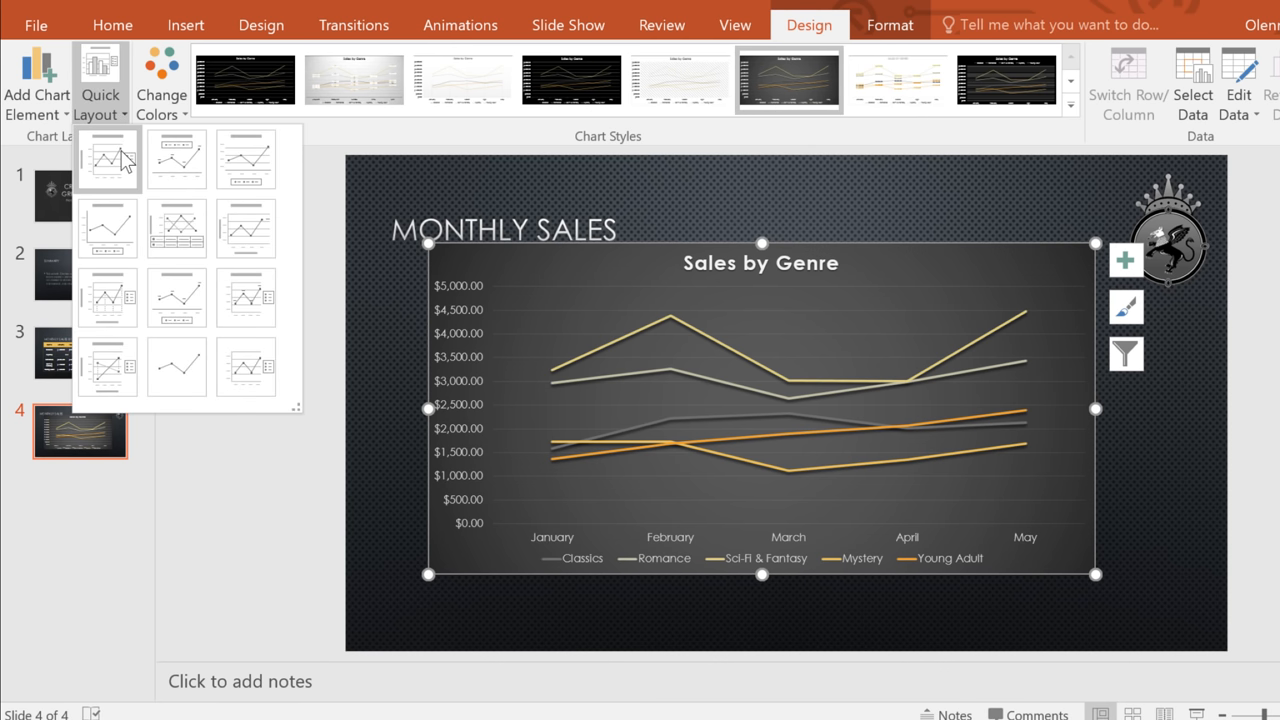
{"action": "left_click", "coordinate": [176, 158]}
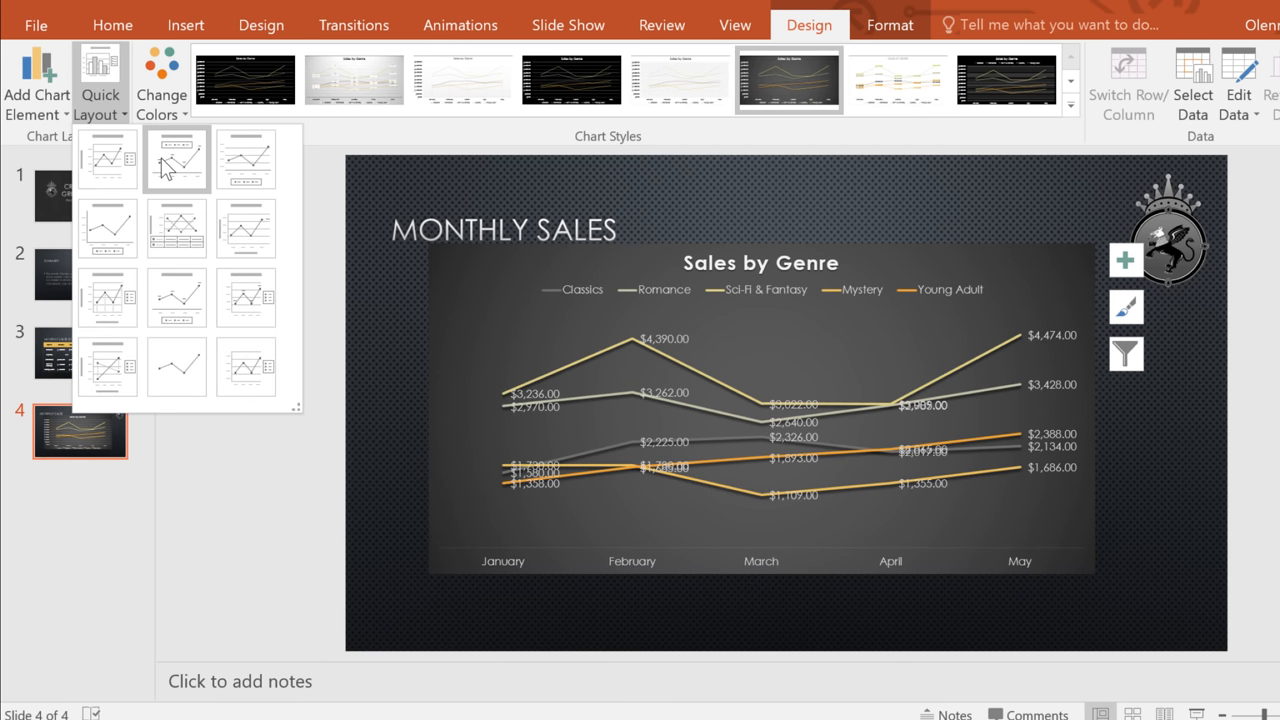
{"action": "left_click", "coordinate": [176, 228]}
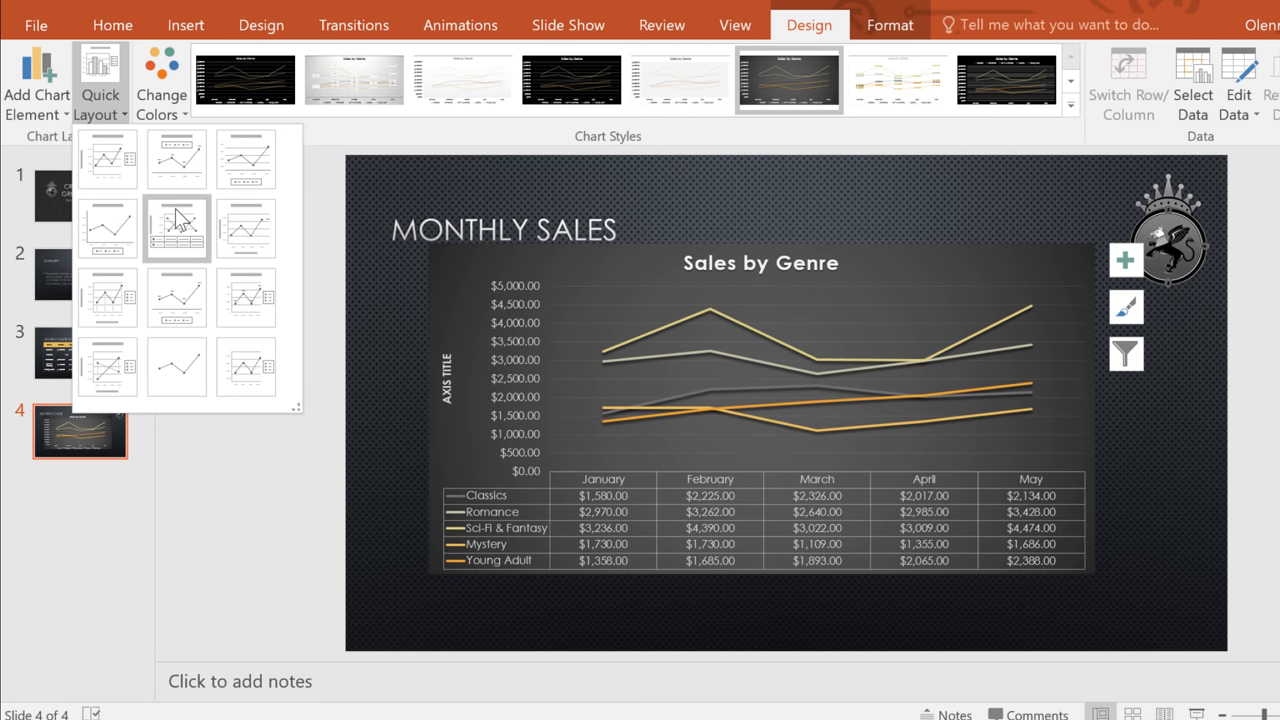
{"action": "mouse_move", "coordinate": [176, 228]}
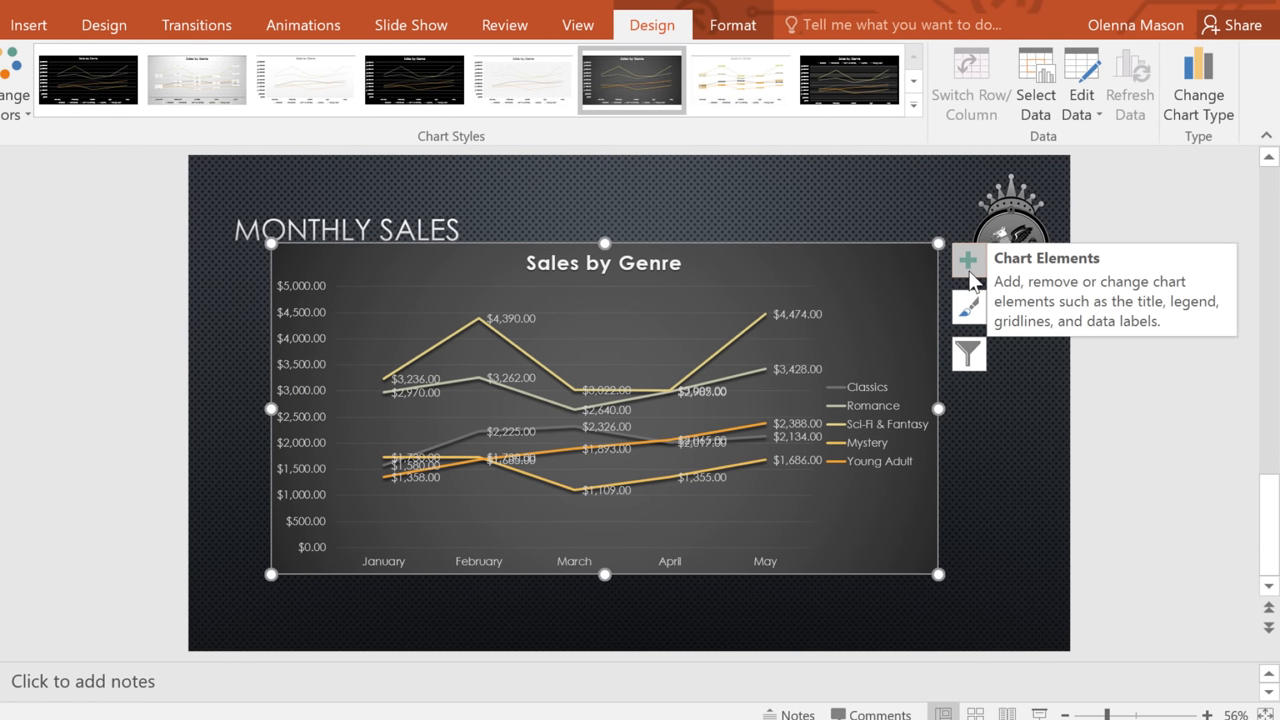
- Via Chart Elements, turn off Data Labels and set the legend position to Bottom
{"action": "left_click", "coordinate": [968, 260]}
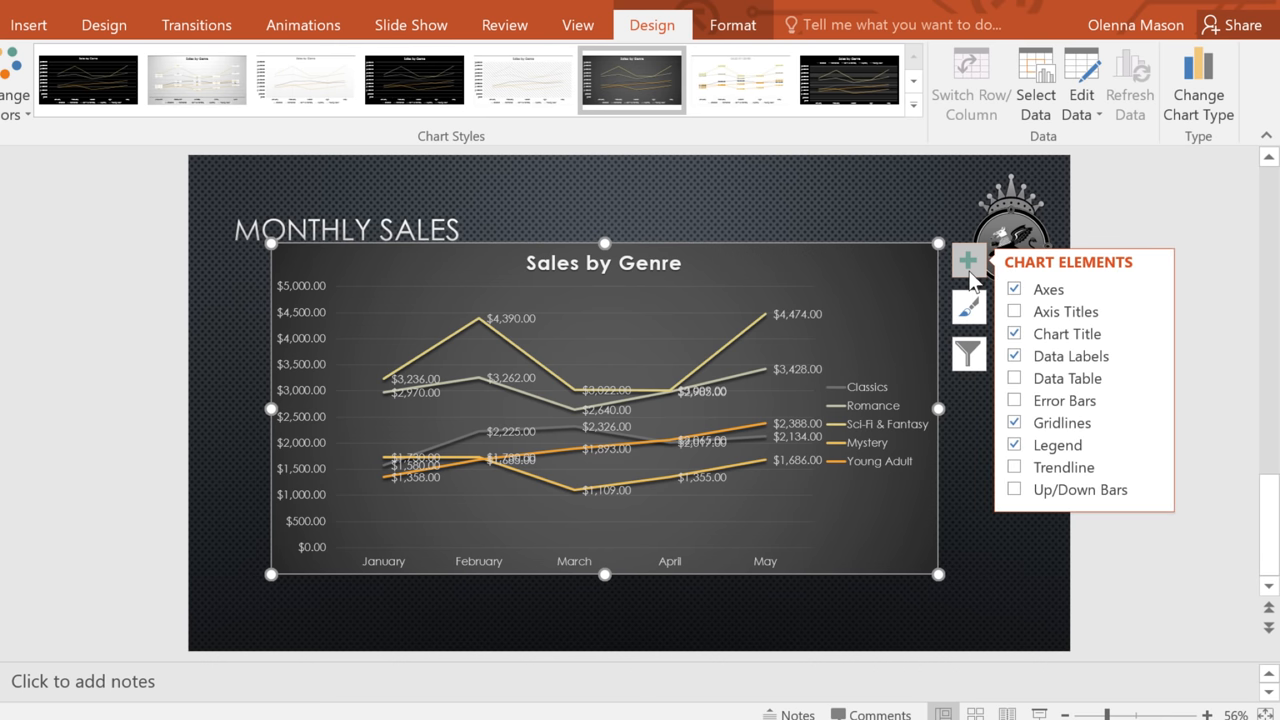
{"action": "mouse_move", "coordinate": [1070, 356]}
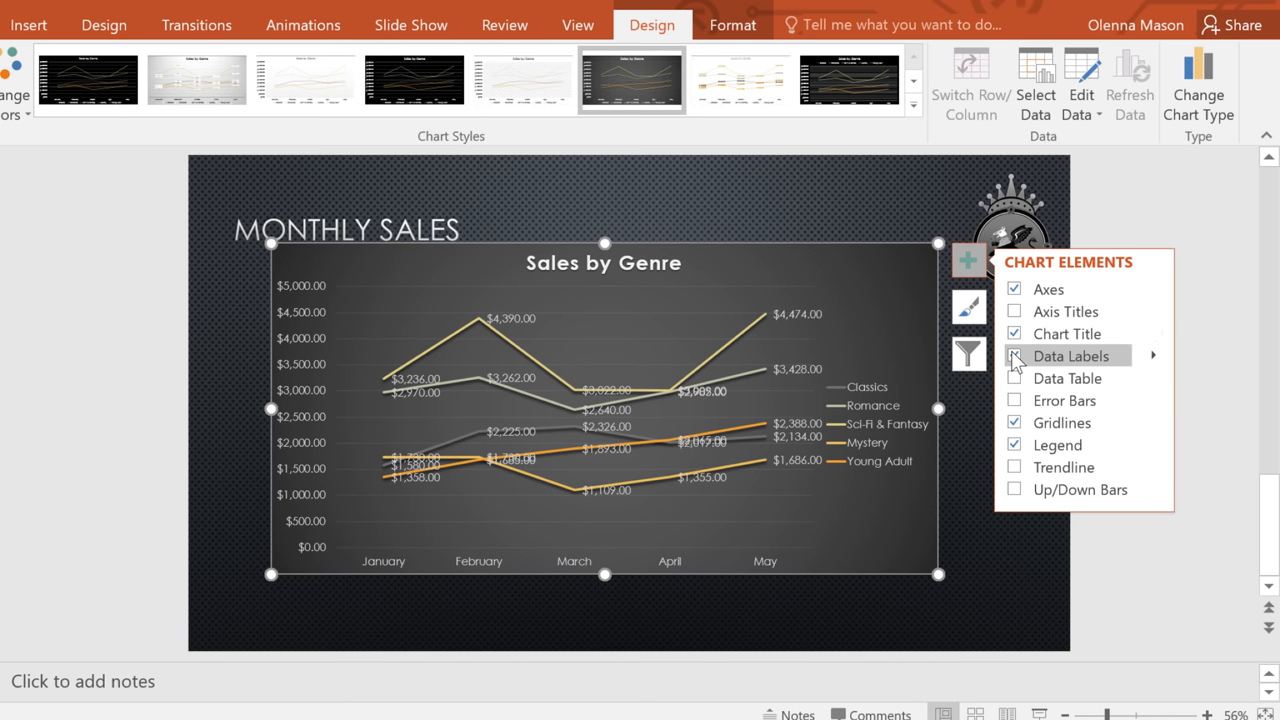
{"action": "left_click", "coordinate": [1016, 356]}
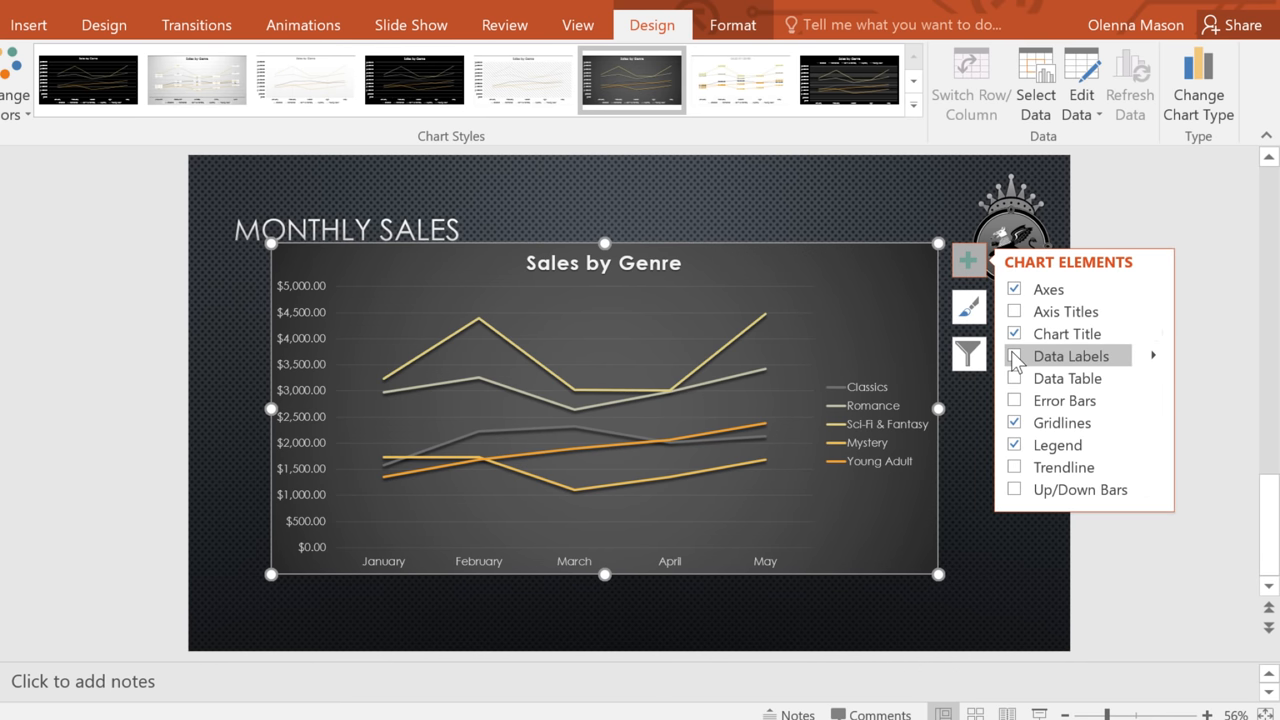
{"action": "mouse_move", "coordinate": [1068, 444]}
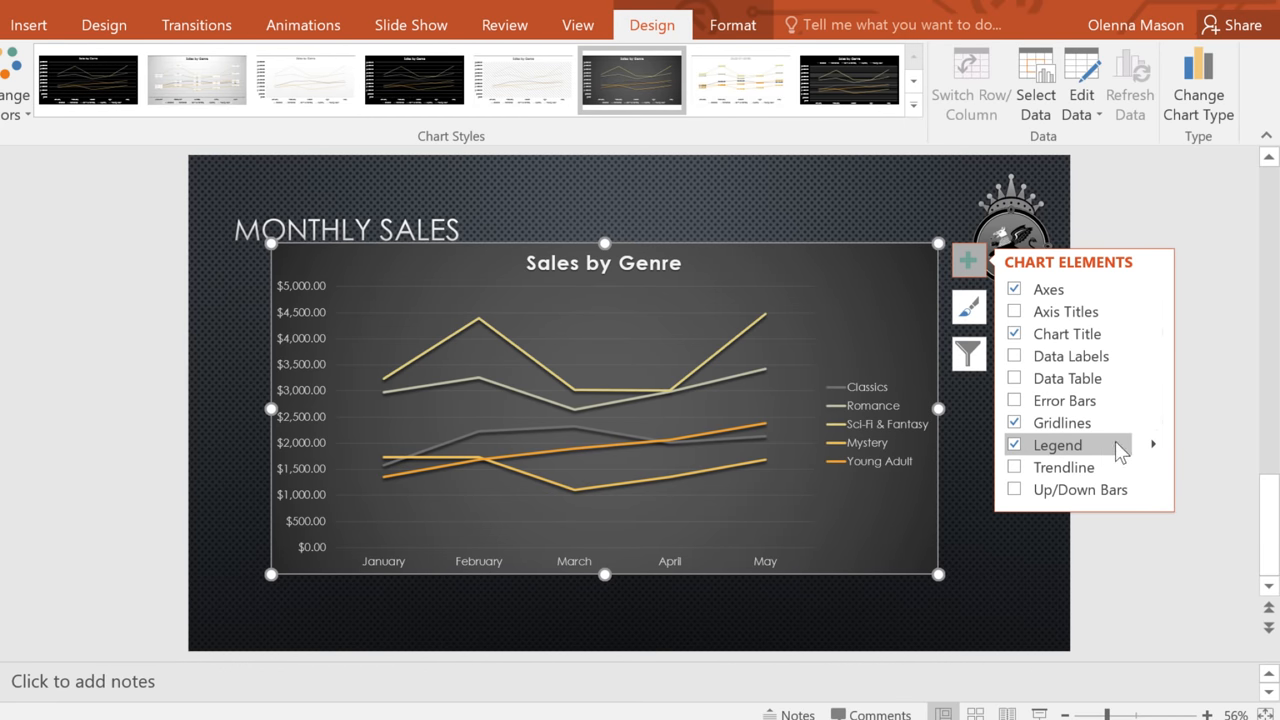
{"action": "left_click", "coordinate": [1152, 444]}
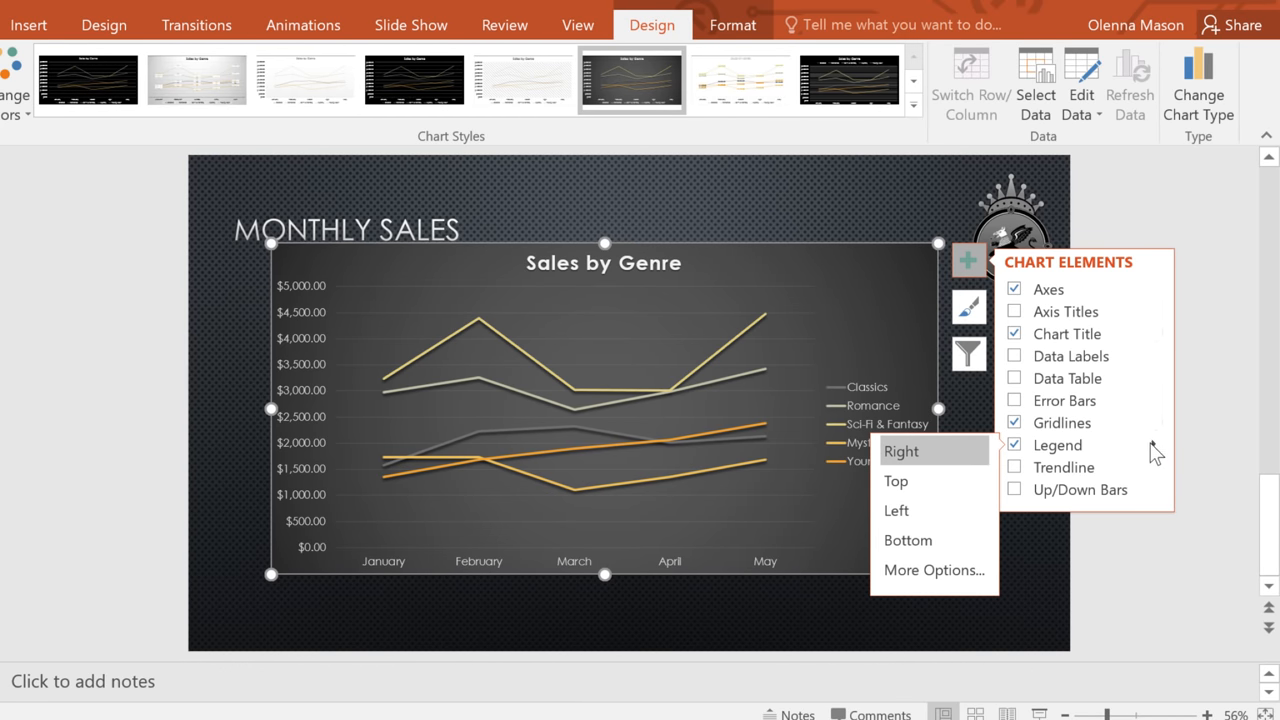
{"action": "left_click", "coordinate": [906, 540]}
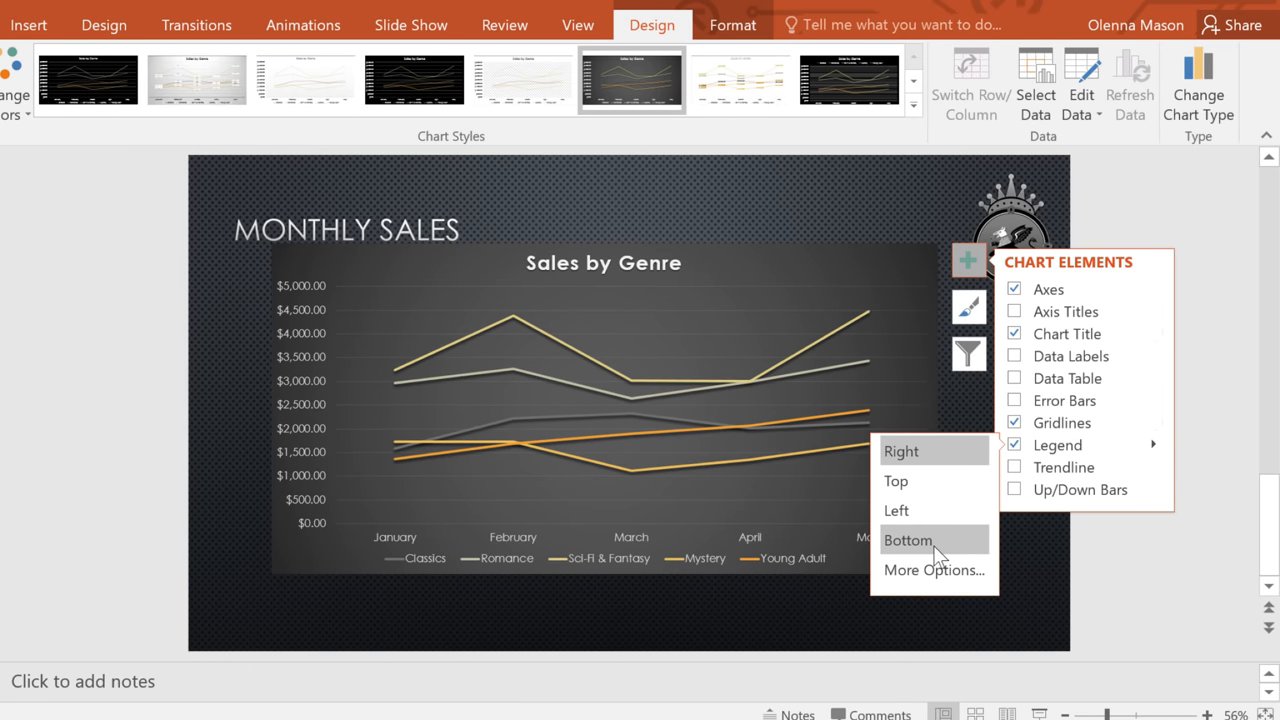